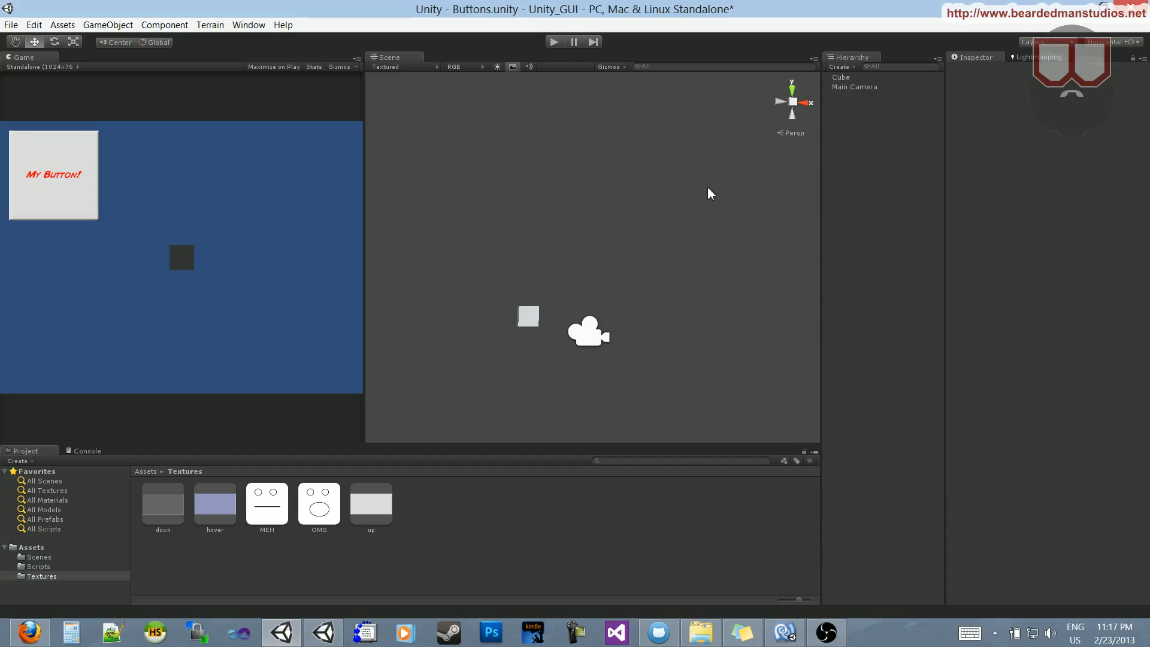
{"action": "mouse_move", "coordinate": [770, 307]}
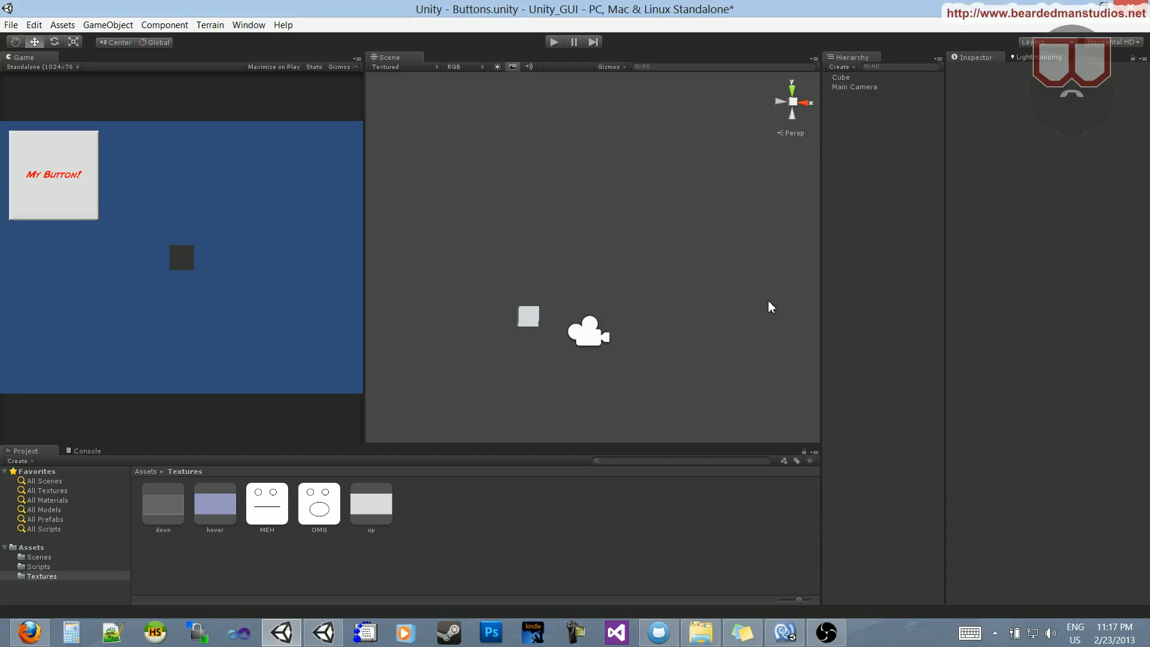
{"action": "mouse_move", "coordinate": [726, 474]}
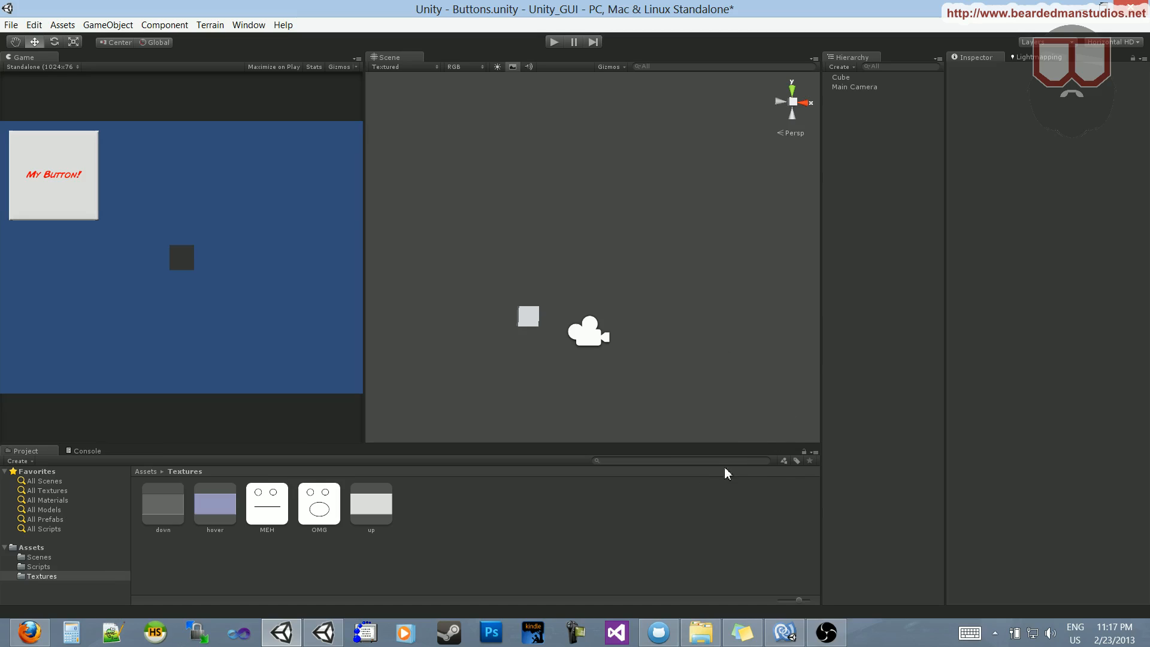
{"action": "mouse_move", "coordinate": [541, 487]}
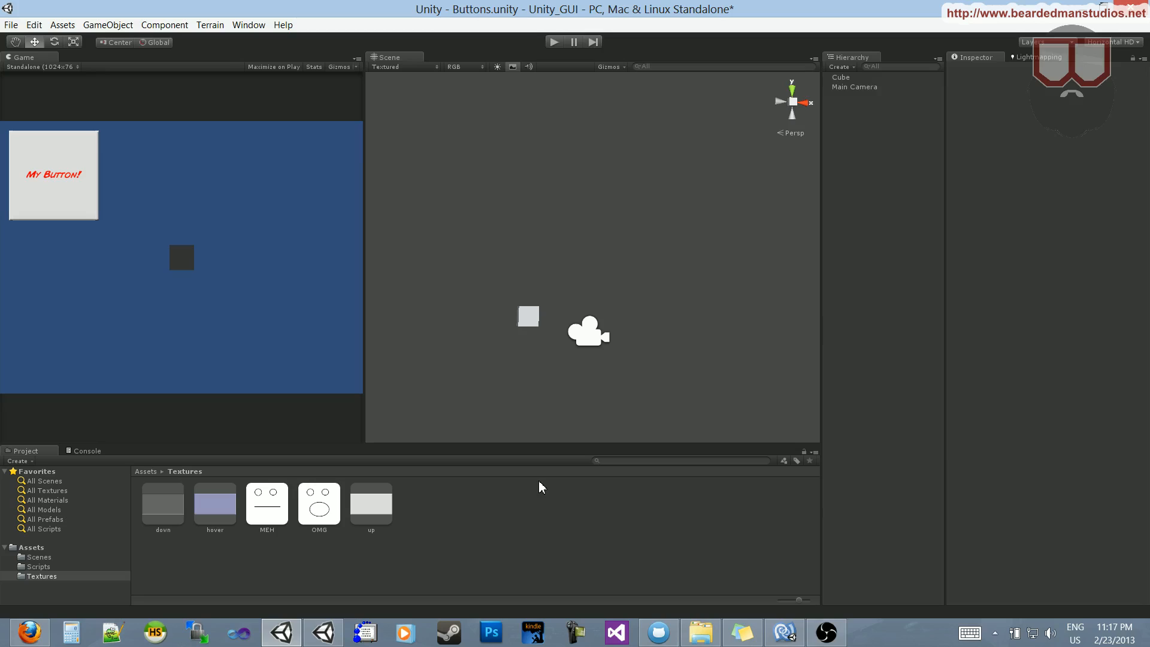
{"action": "mouse_move", "coordinate": [629, 519]}
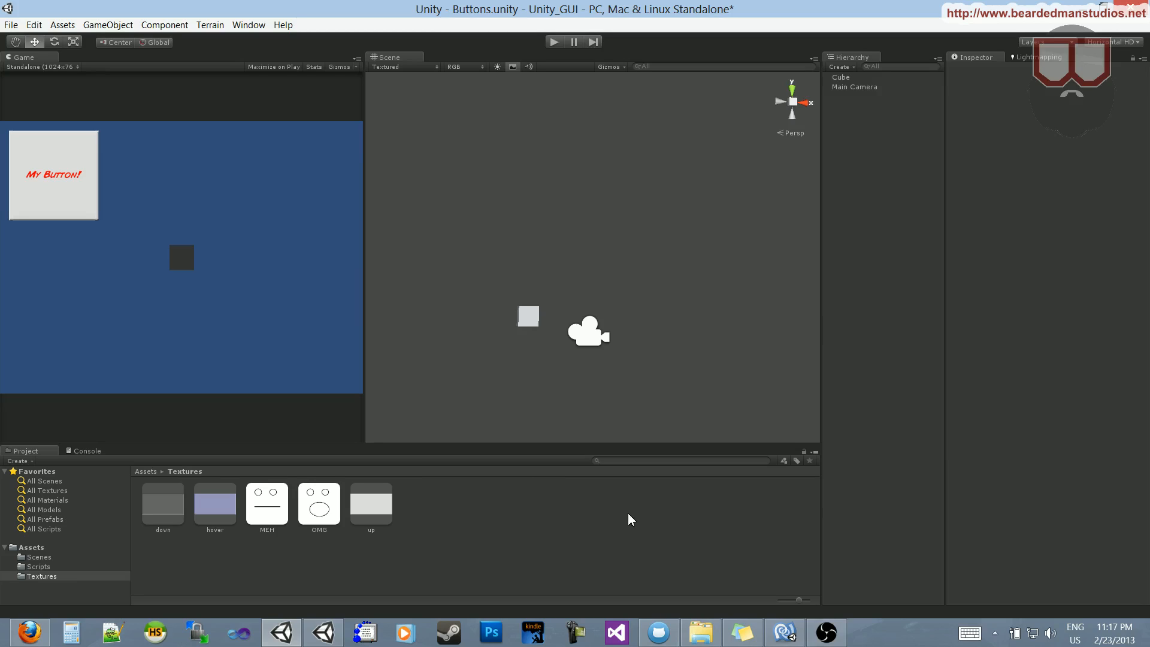
- Locate the GUI_Button script in the Project panel's Scripts folder
{"action": "left_click", "coordinate": [38, 566]}
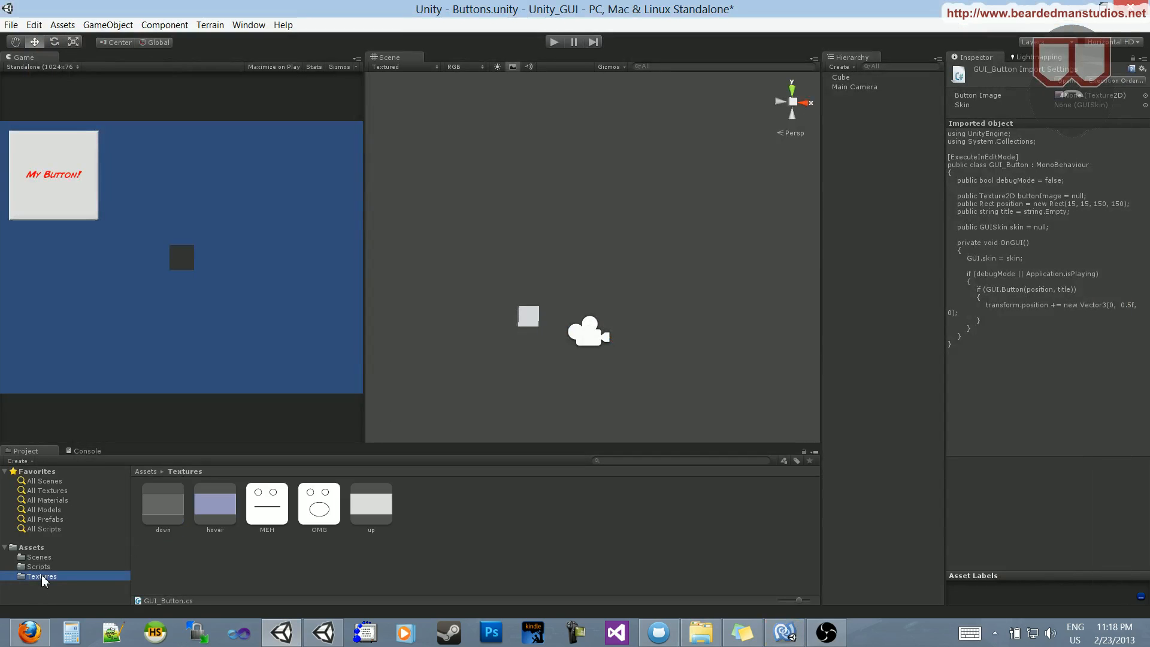
{"action": "mouse_move", "coordinate": [176, 585]}
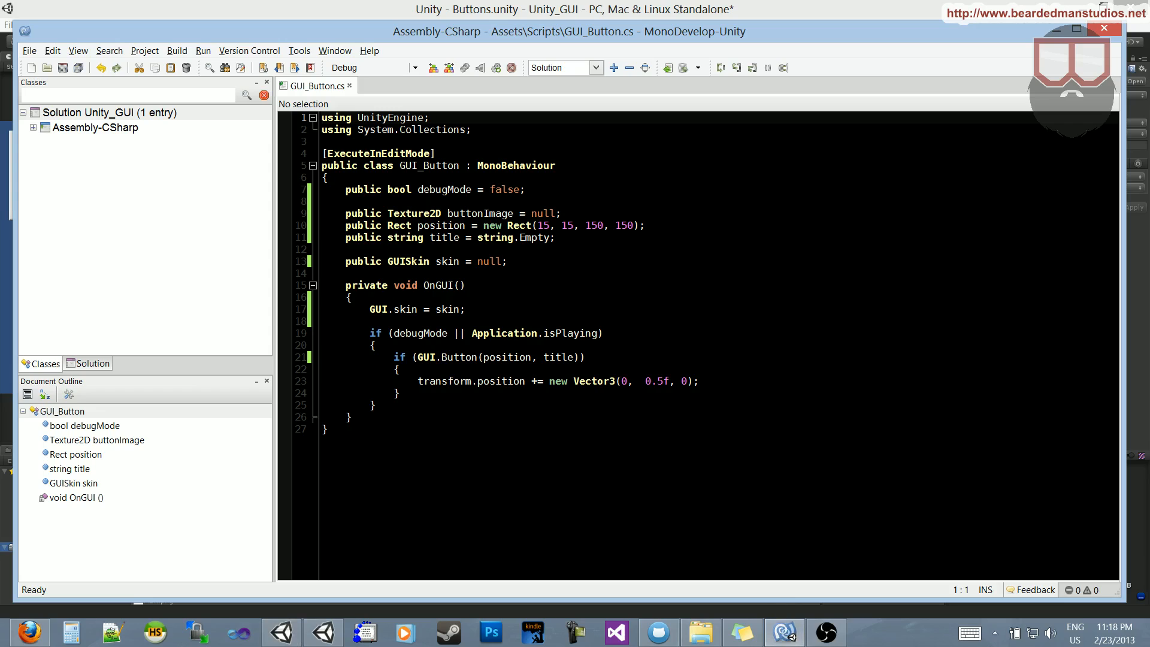
- Declare 'public Texture2D otherImage = null;' and 'private bool invertClick = false;' below buttonImage
{"action": "left_click", "coordinate": [473, 213]}
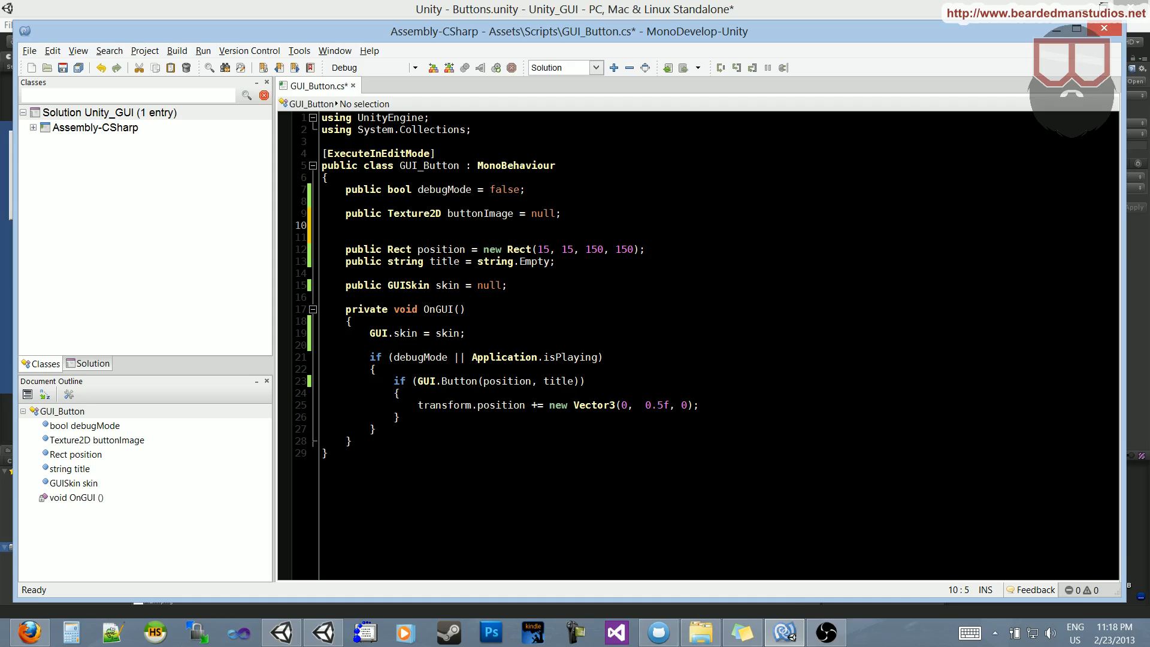
{"action": "type", "text": "public text"}
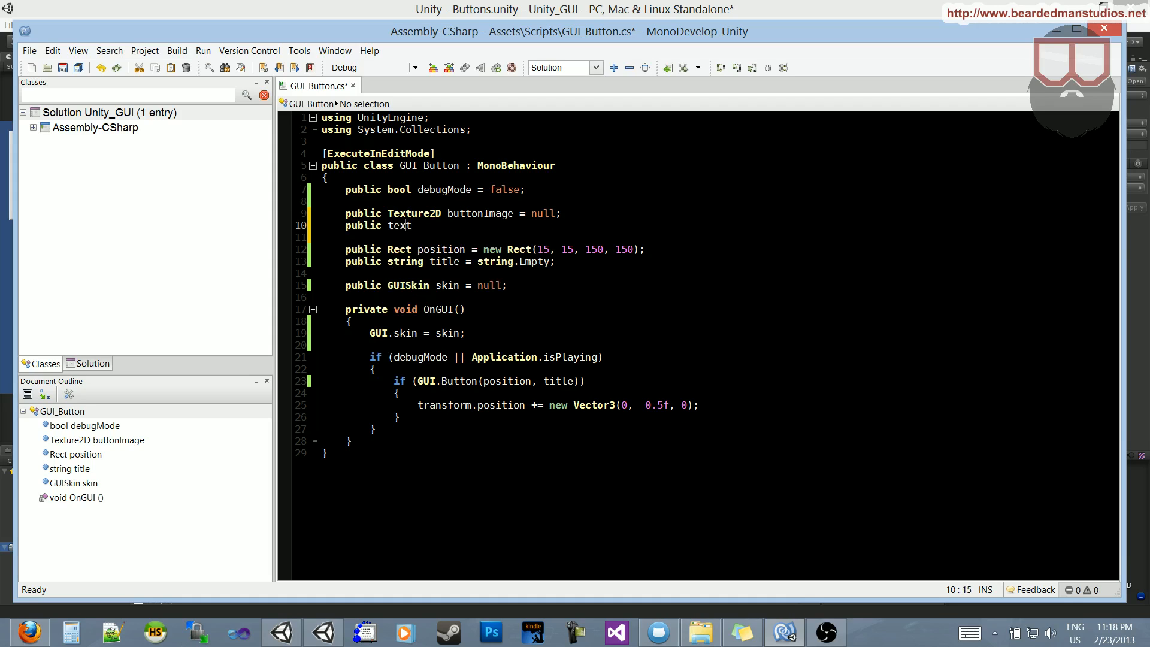
{"action": "type", "text": "Texture2D"}
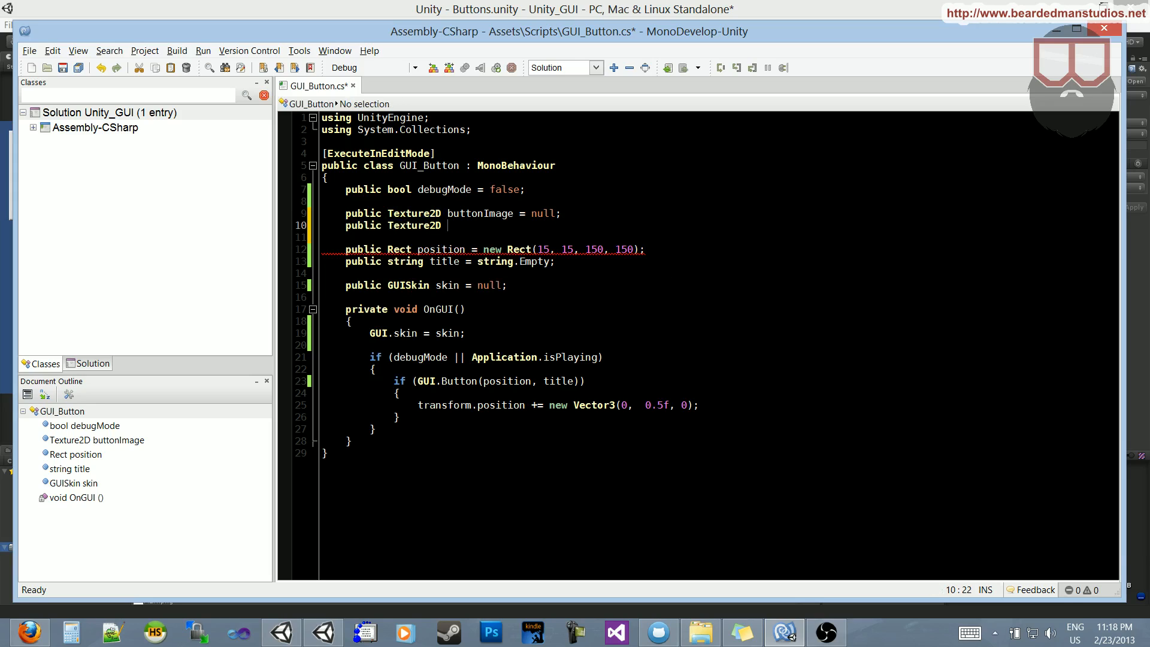
{"action": "type", "text": "otherImage = null;"}
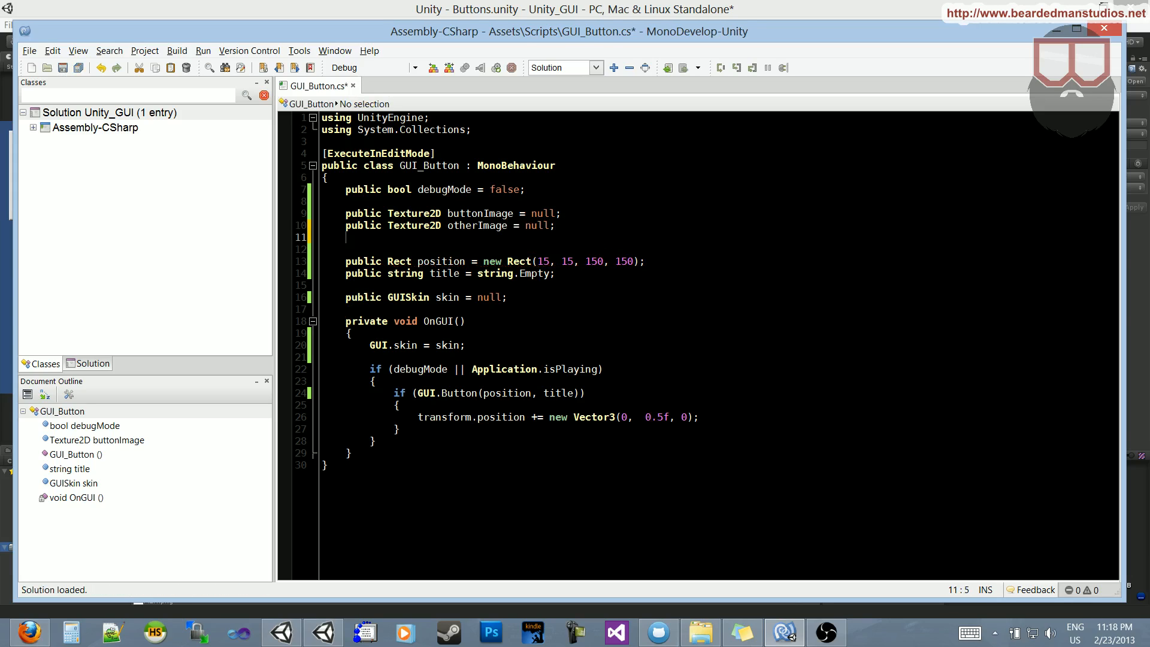
{"action": "type", "text": "private bool"}
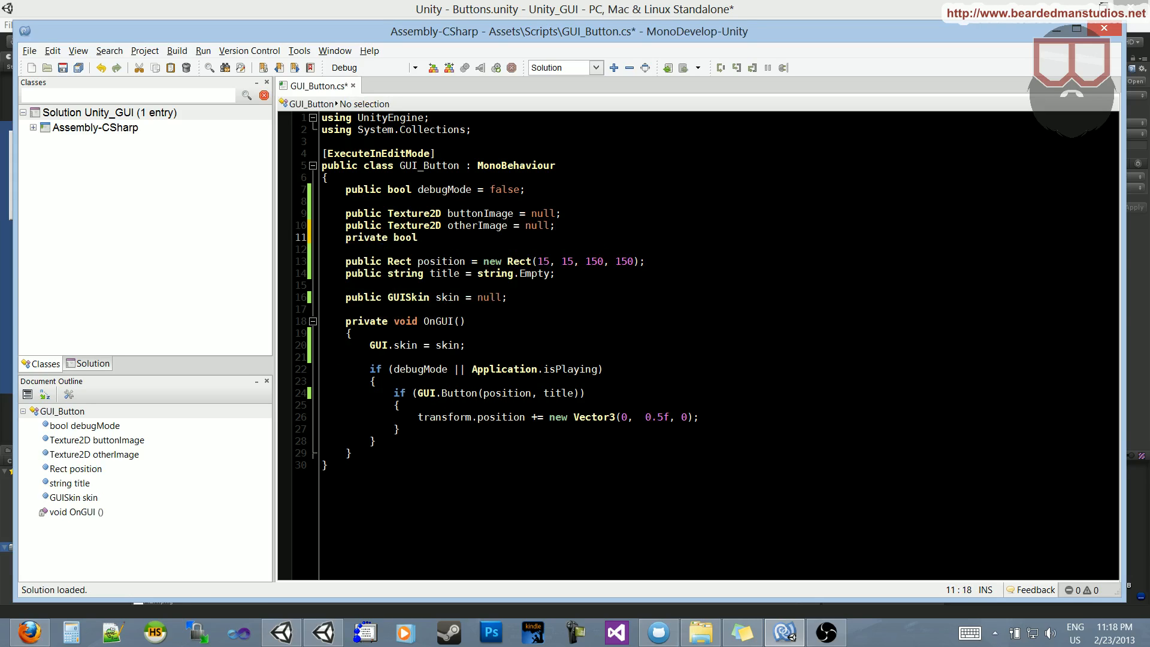
{"action": "type", "text": "has"}
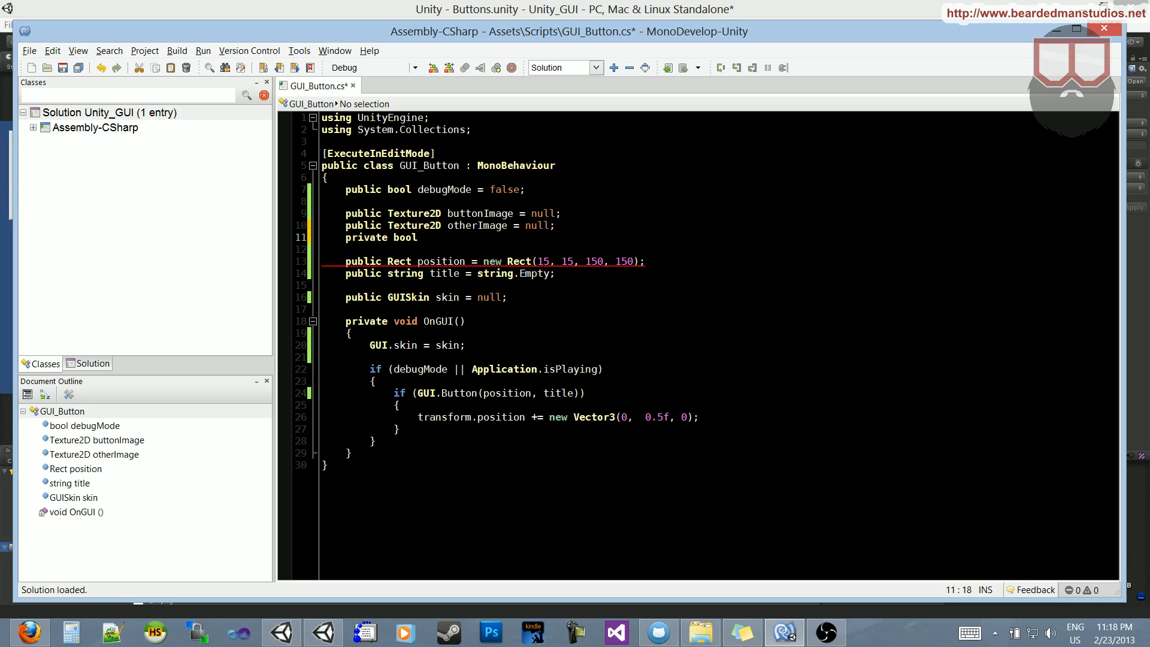
{"action": "type", "text": "invertCl"}
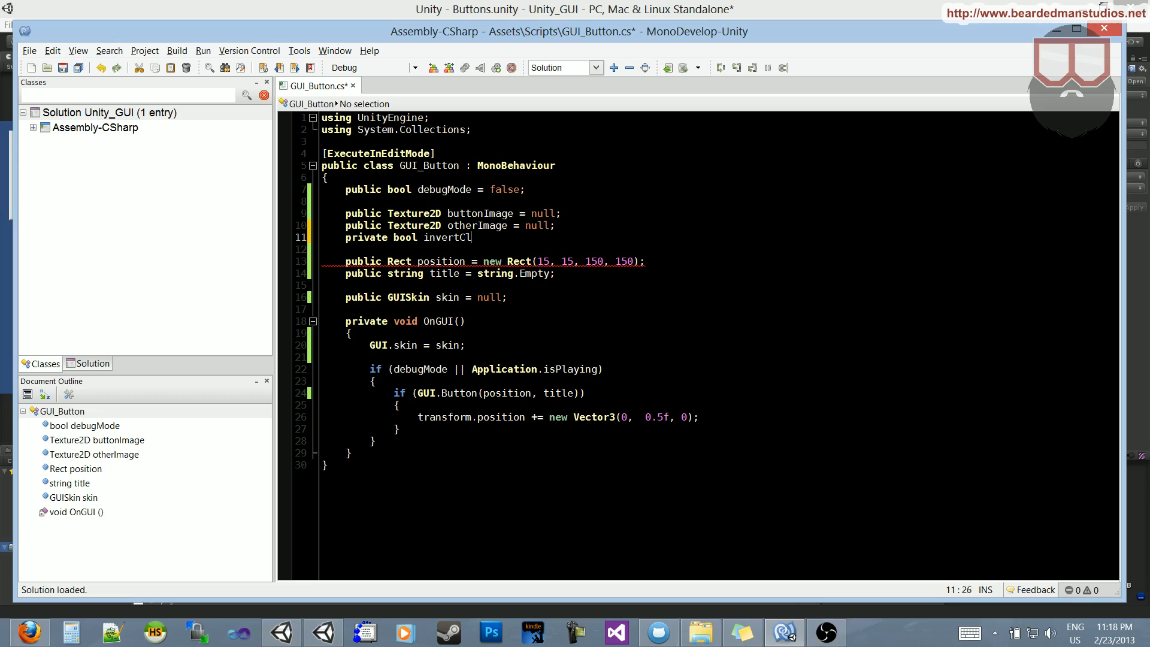
{"action": "type", "text": "ick = false;"}
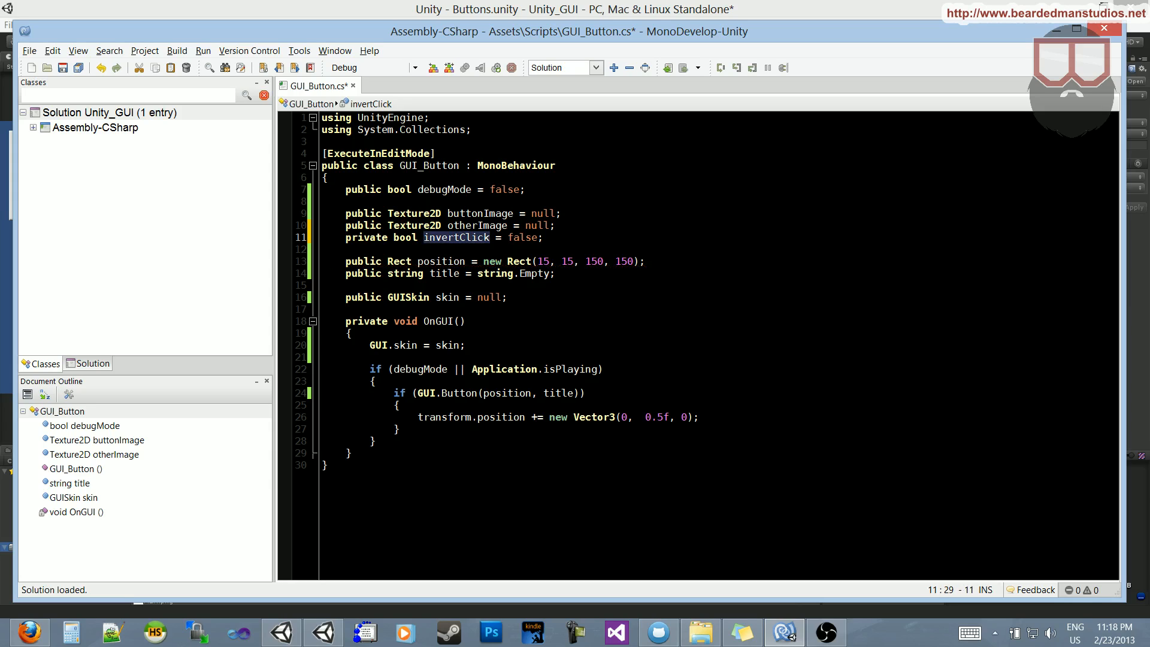
{"action": "type", "text": "invertClick ="}
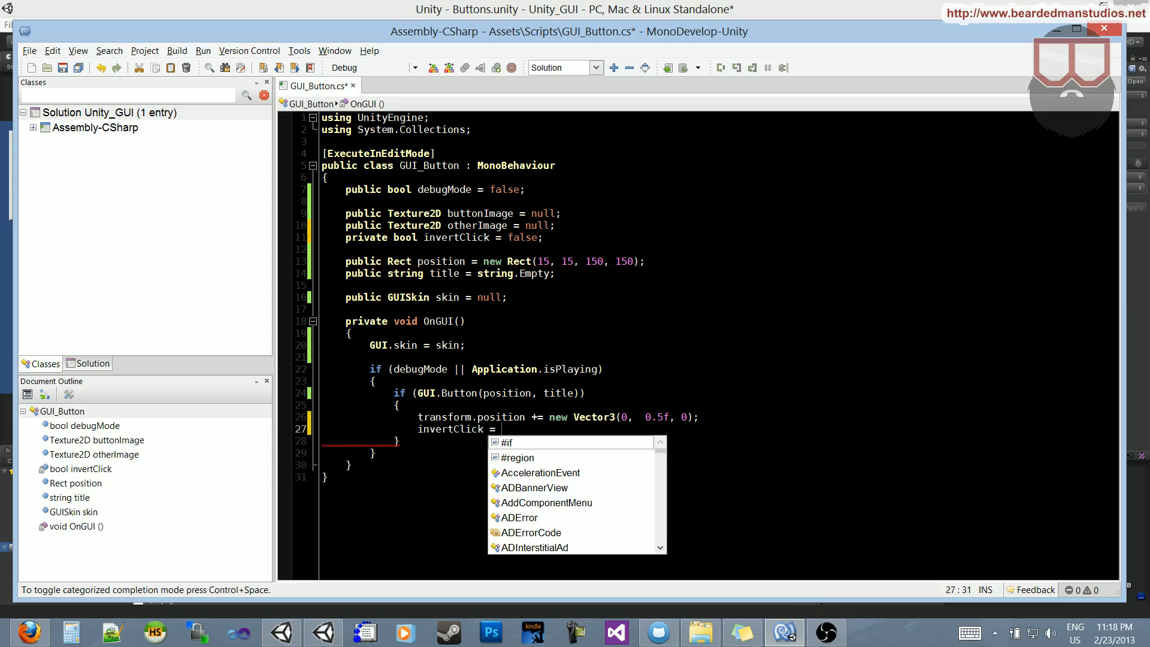
- Add 'invertClick = !invertClick;' inside the GUI.Button click block
{"action": "type", "text": "!invertClick;"}
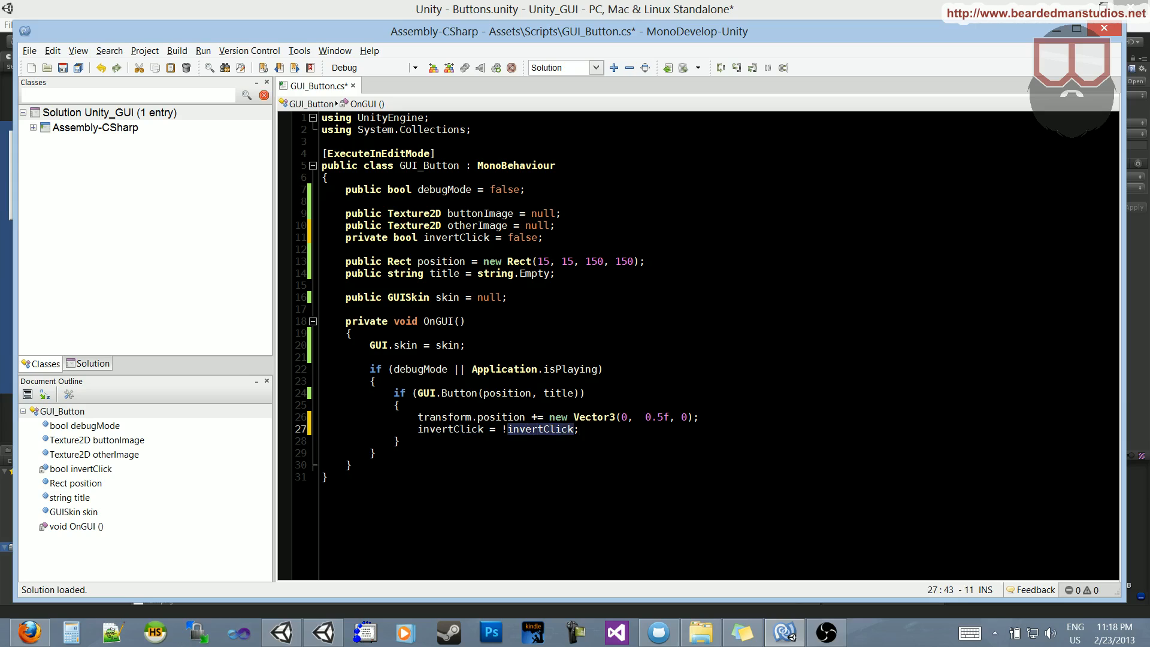
{"action": "left_click", "coordinate": [502, 429]}
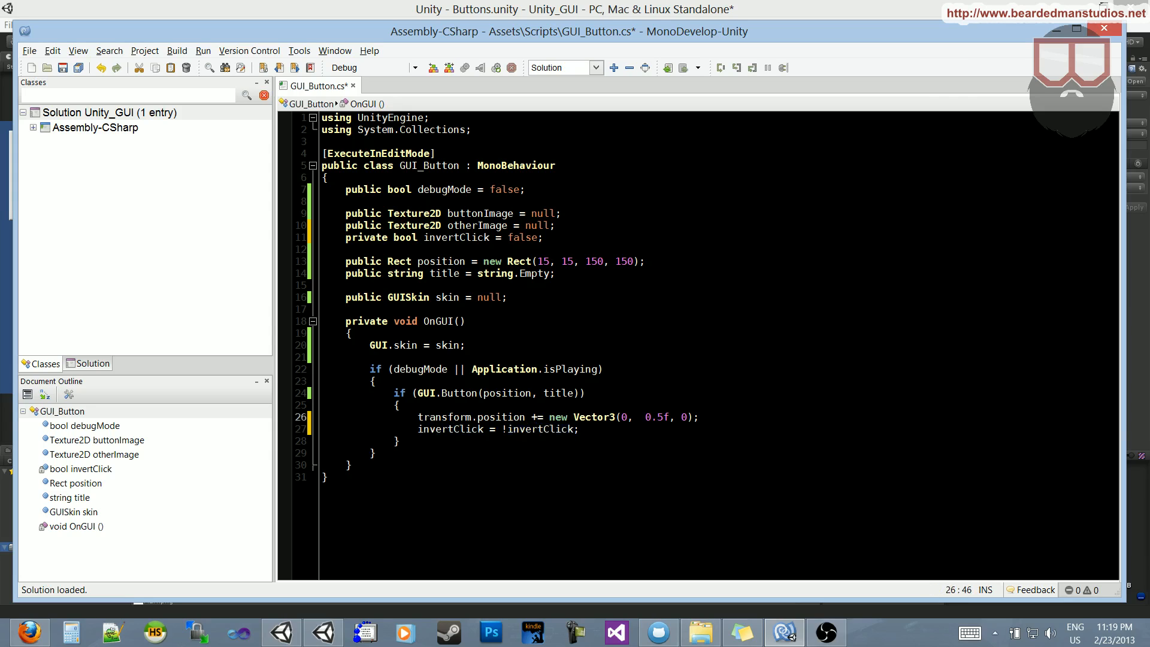
{"action": "left_click", "coordinate": [345, 309]}
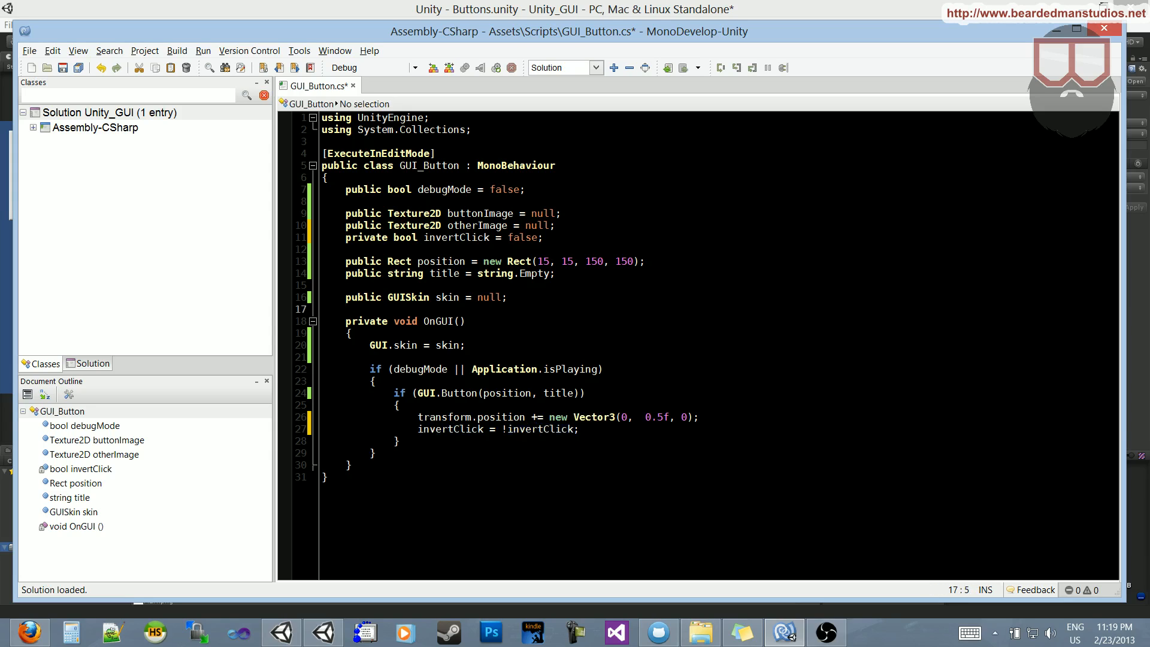
{"action": "left_click", "coordinate": [481, 393]}
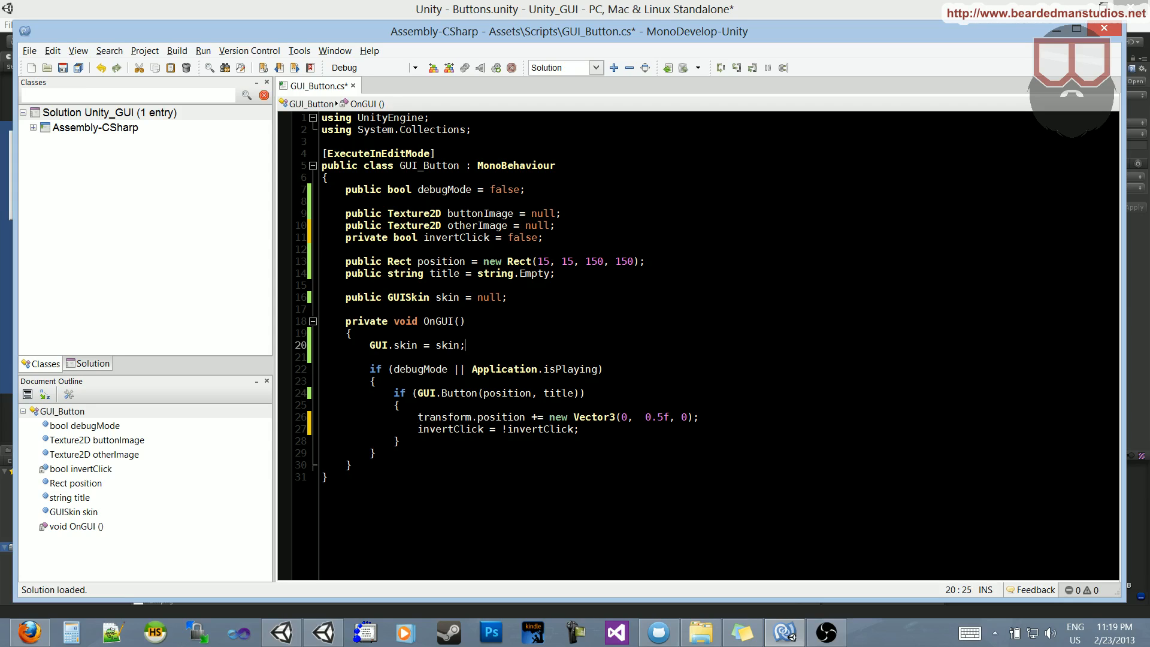
{"action": "left_click", "coordinate": [579, 429]}
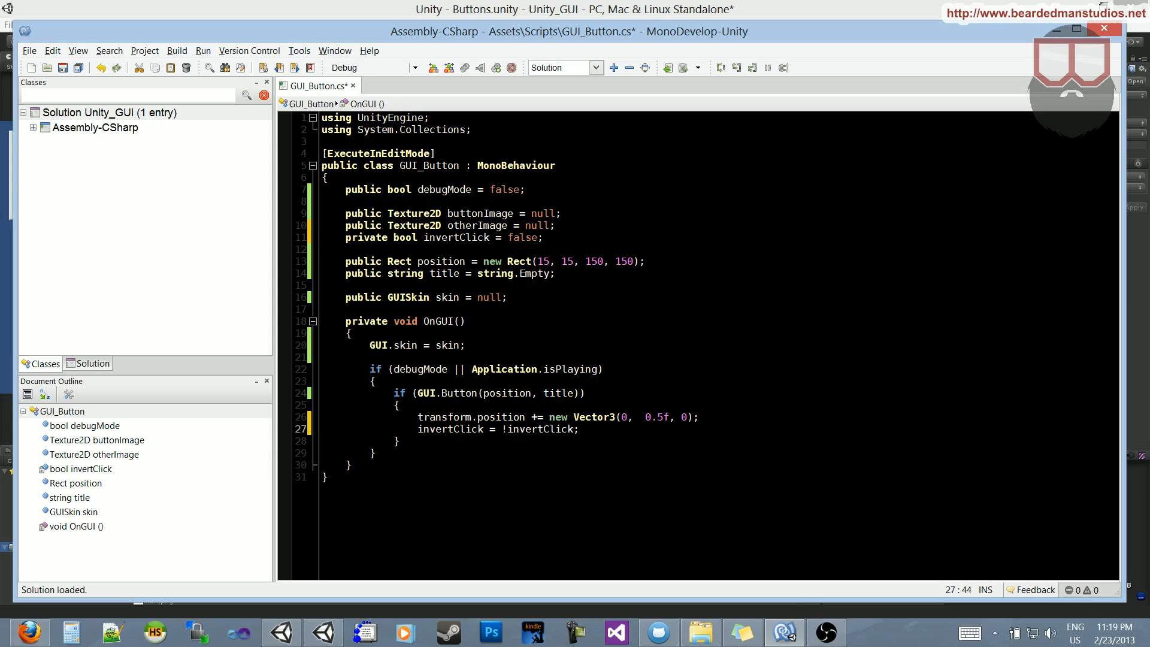
- Declare private Texture2D currentImage and pass currentImage to GUI.Button instead of title
{"action": "type", "text": "private Texture2D c"}
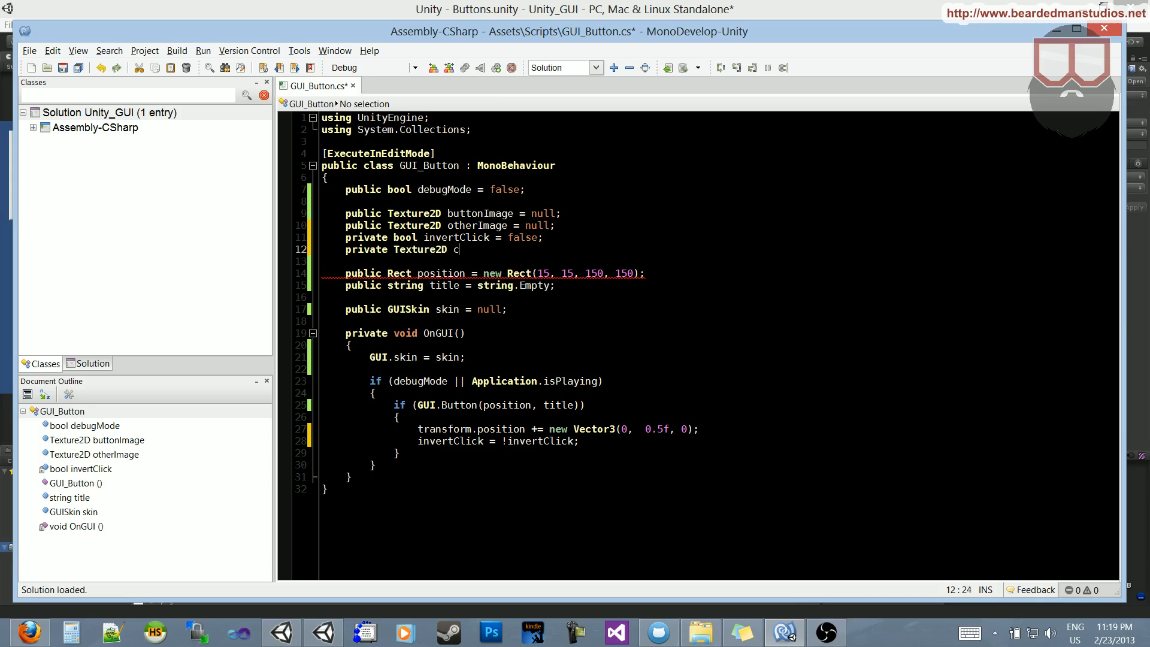
{"action": "type", "text": "urrentImage = fa"}
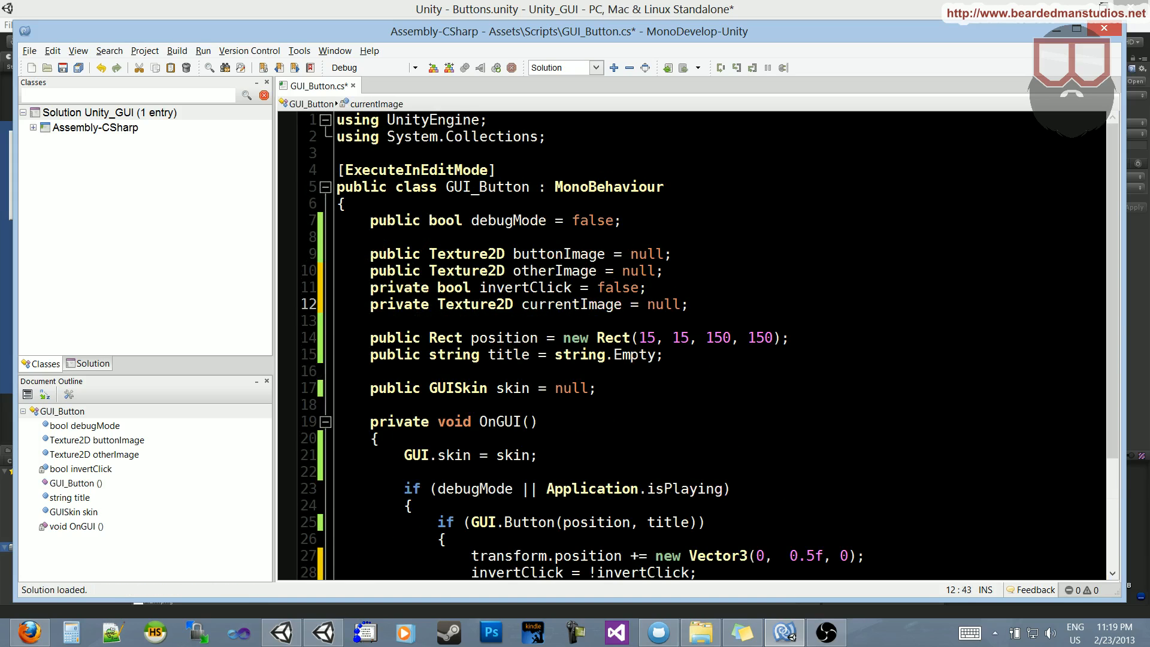
{"action": "scroll", "scroll_direction": "down", "scroll_amount": 3}
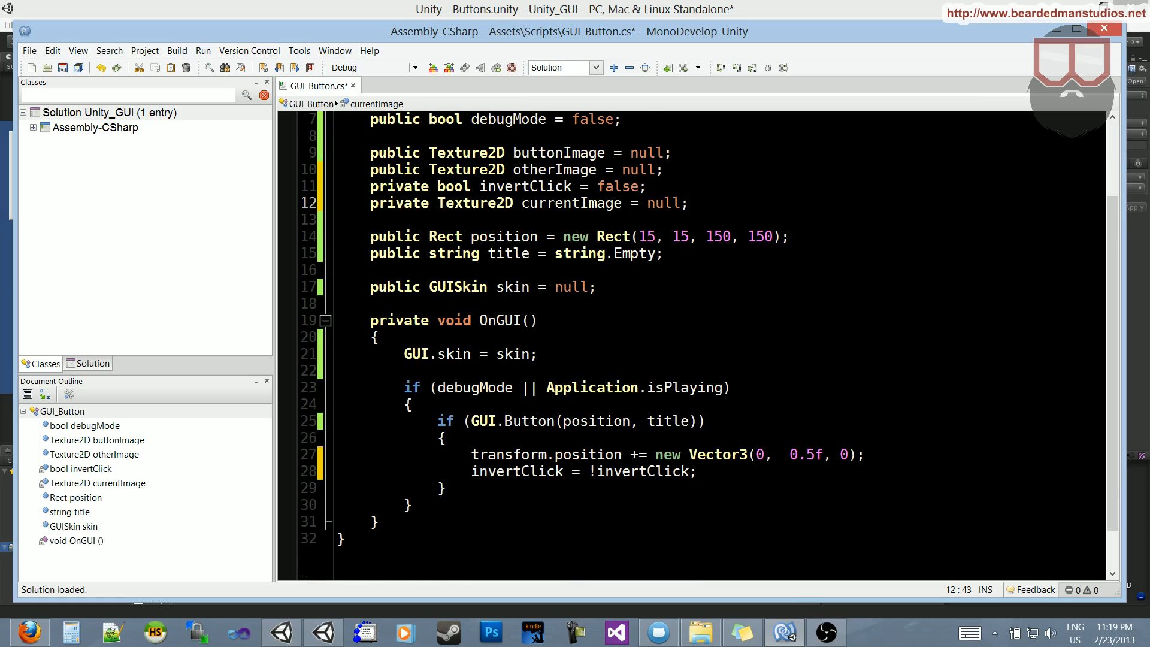
{"action": "double_click", "coordinate": [570, 203]}
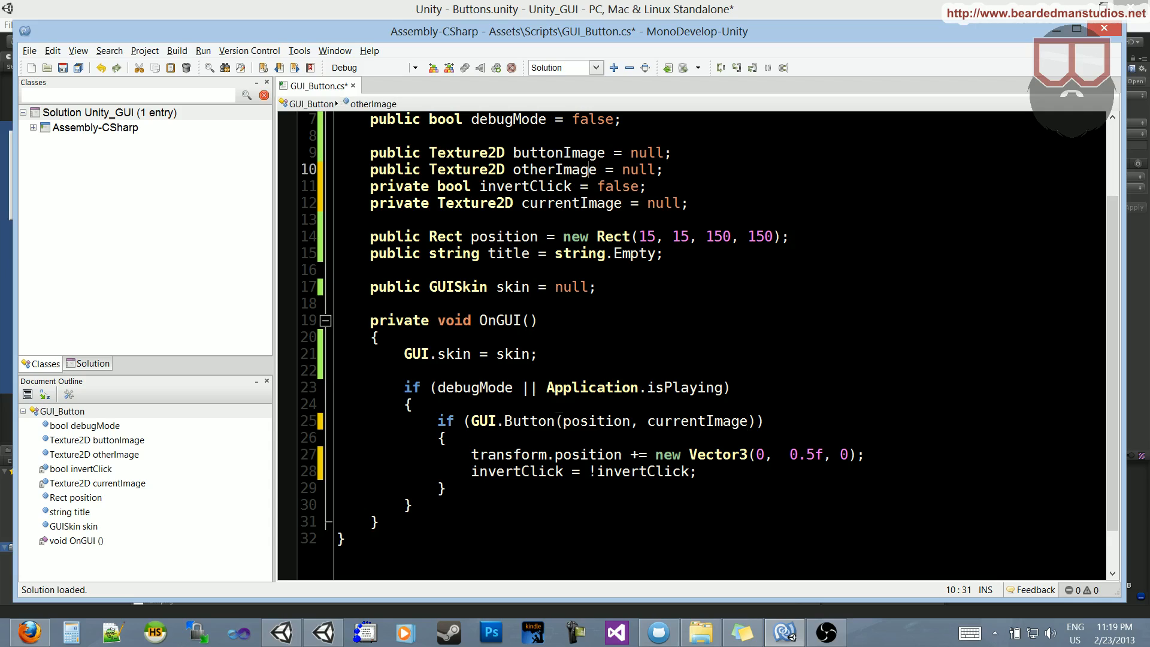
{"action": "left_click", "coordinate": [697, 471]}
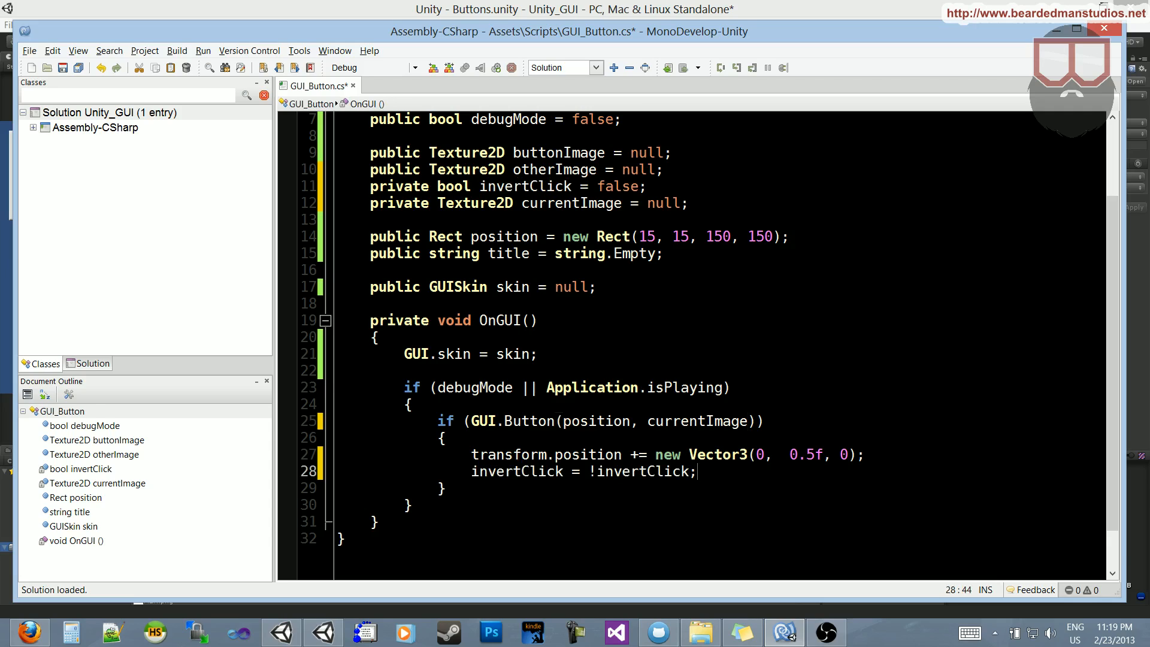
{"action": "key", "text": "enter"}
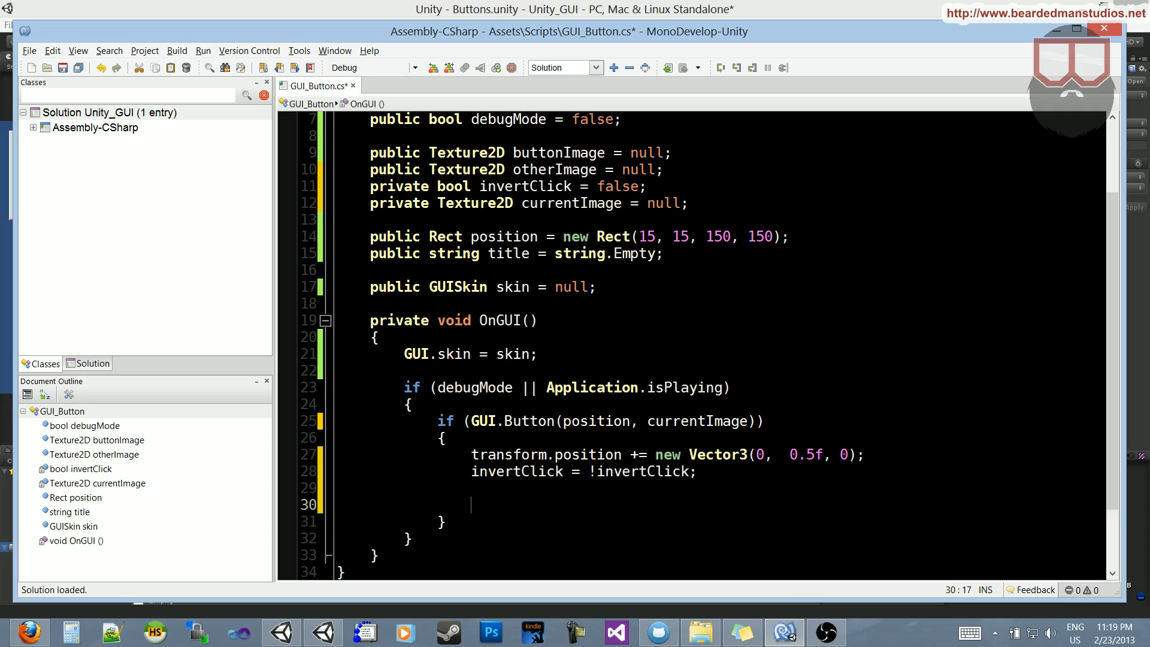
- Write if (invertClick) currentImage = otherImage; else currentImage = buttonImage; in the click block
{"action": "type", "text": "if (invertClick"}
{"action": "type", "text": "currentImage ="}
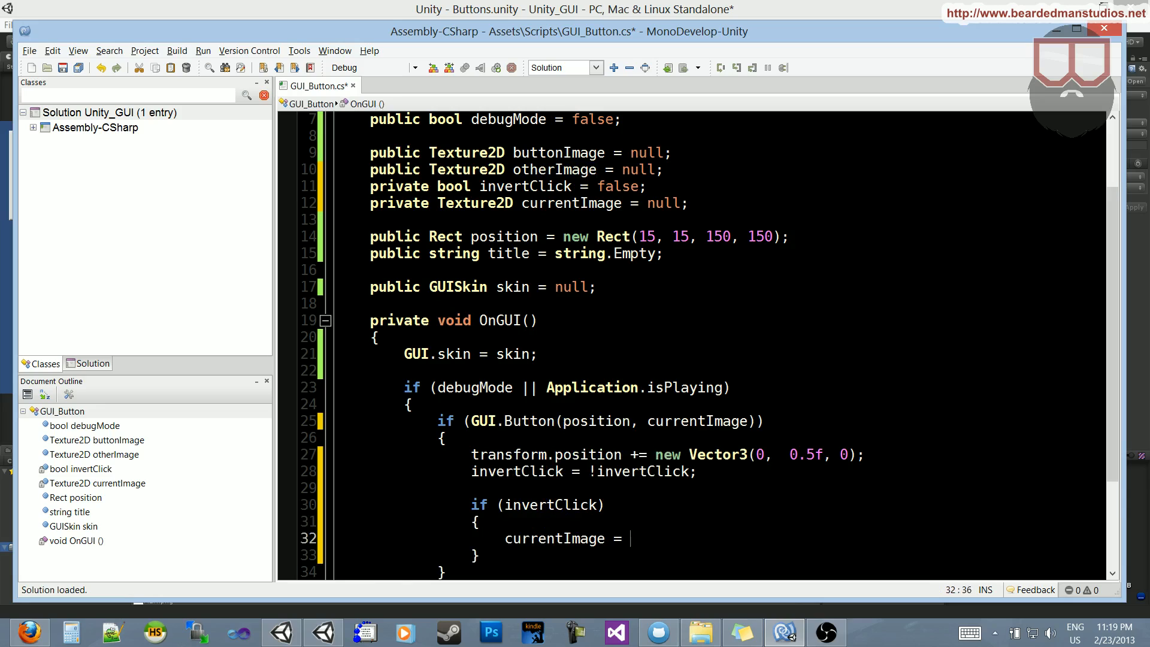
{"action": "type", "text": "otherImage;"}
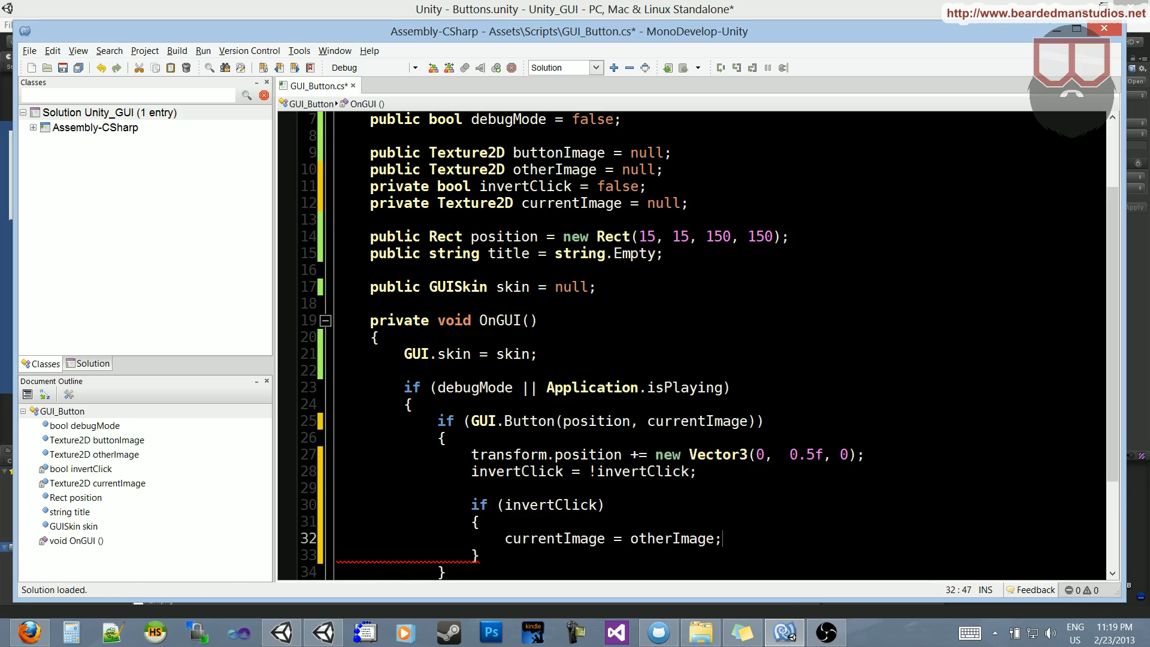
{"action": "scroll", "scroll_direction": "down", "scroll_amount": 3}
{"action": "type", "text": "currentImage ="}
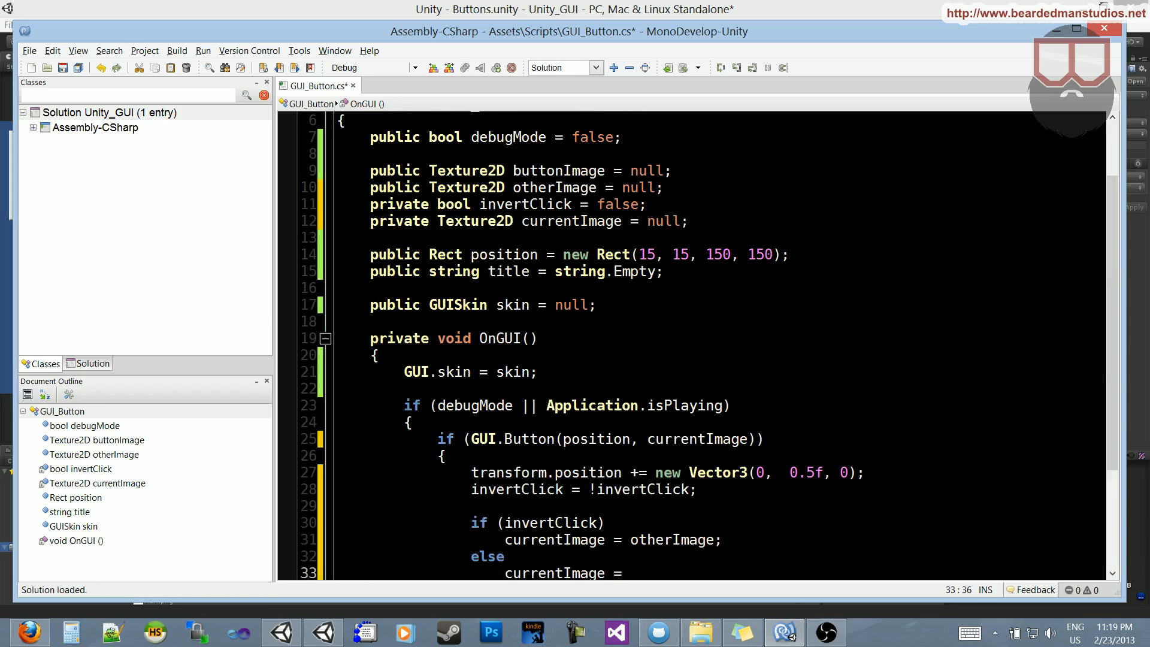
{"action": "type", "text": "butt"}
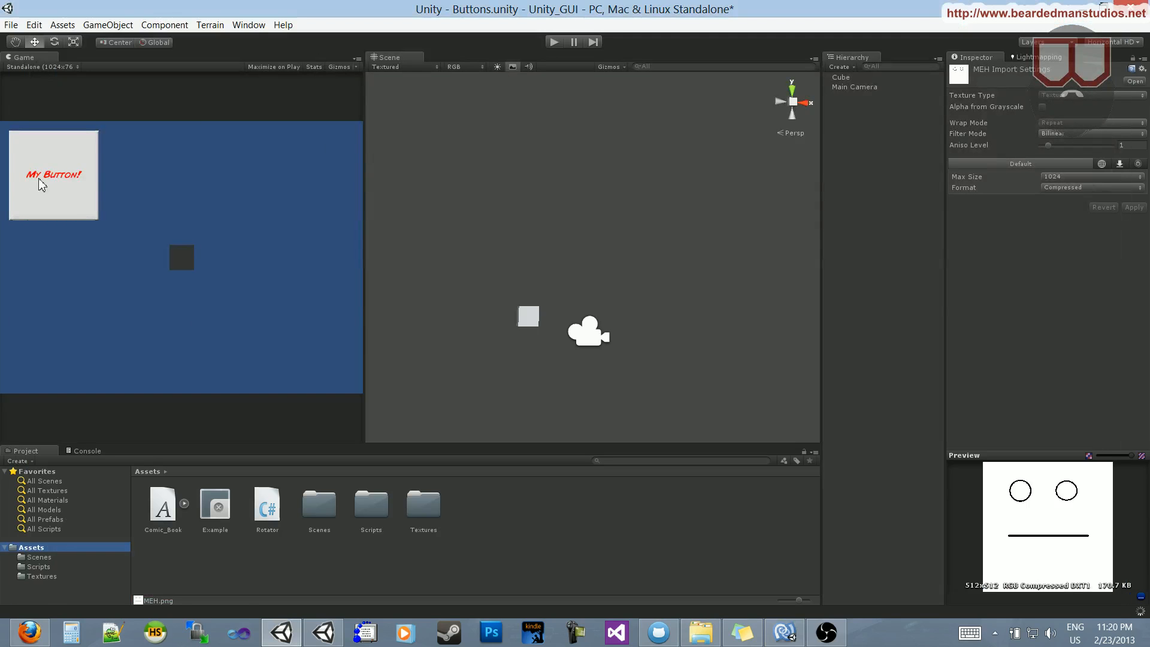
{"action": "mouse_move", "coordinate": [41, 578]}
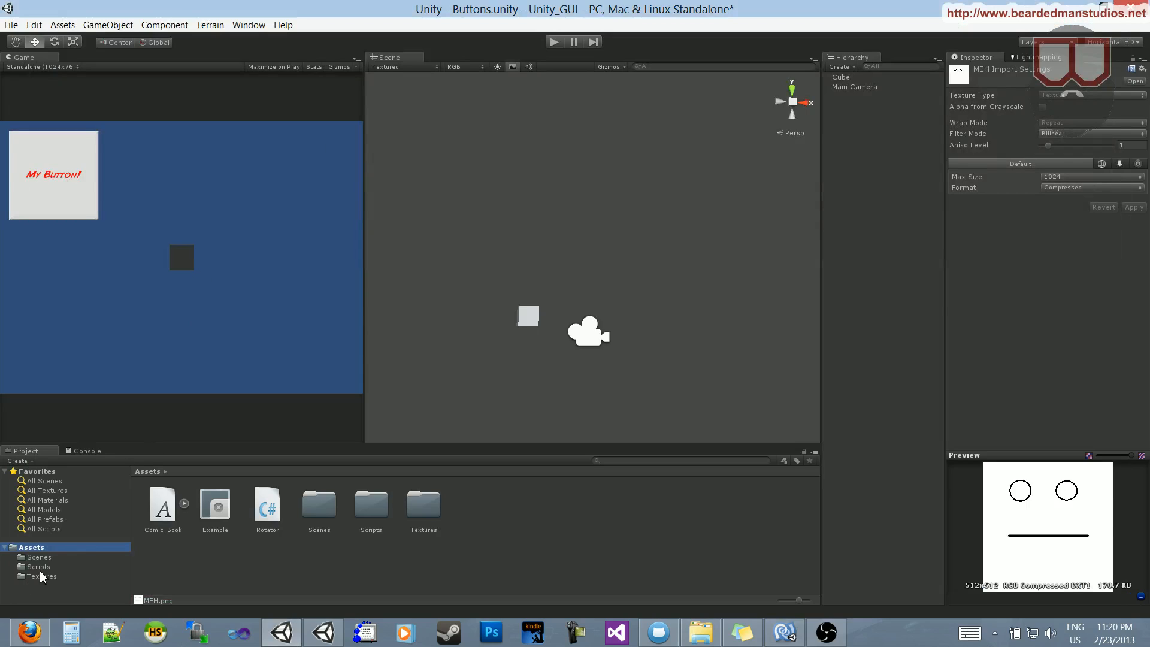
- Assign OMG as the Cube's Button Image and MEH as its Other Image from the Textures folder
{"action": "left_click", "coordinate": [31, 548]}
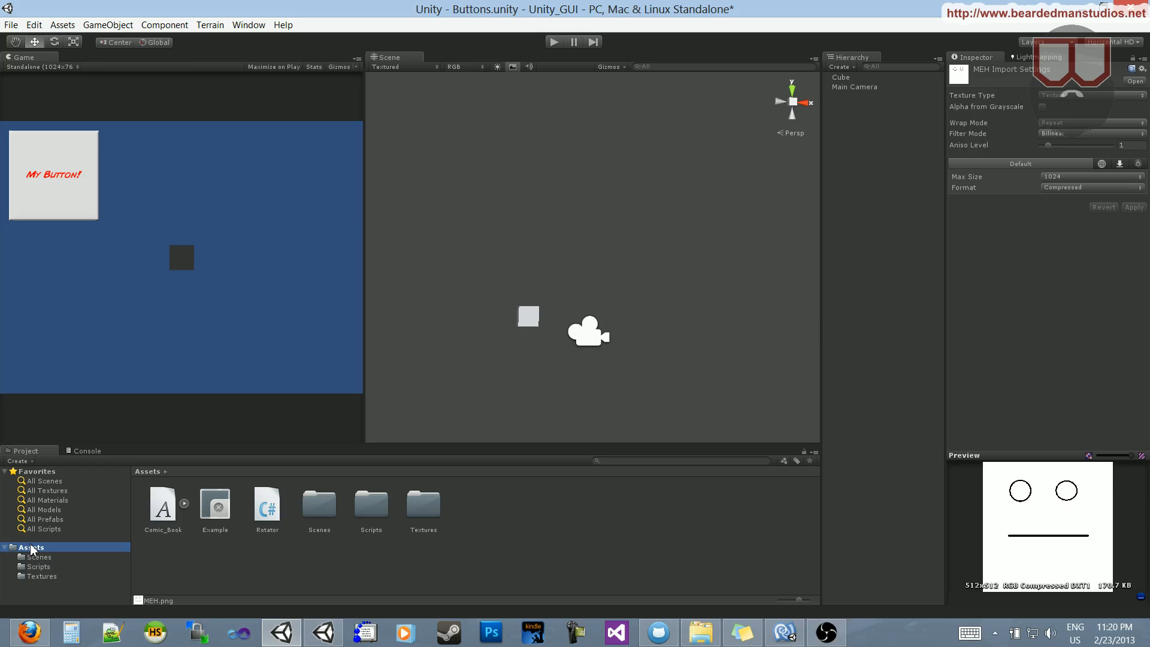
{"action": "mouse_move", "coordinate": [60, 550]}
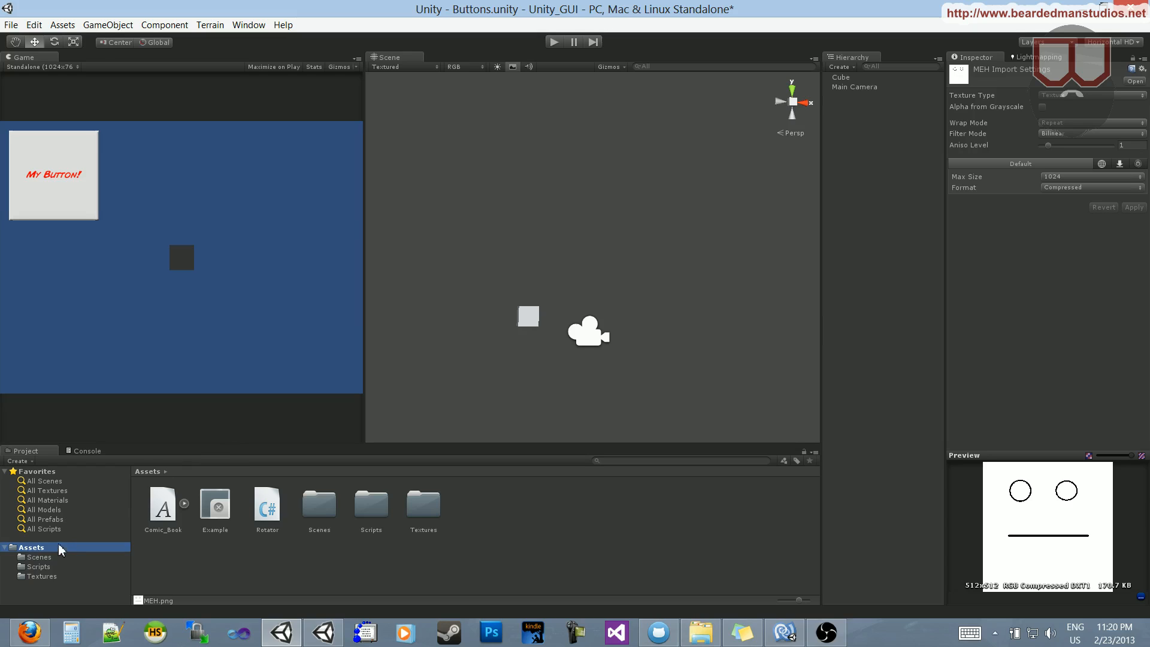
{"action": "mouse_move", "coordinate": [529, 319]}
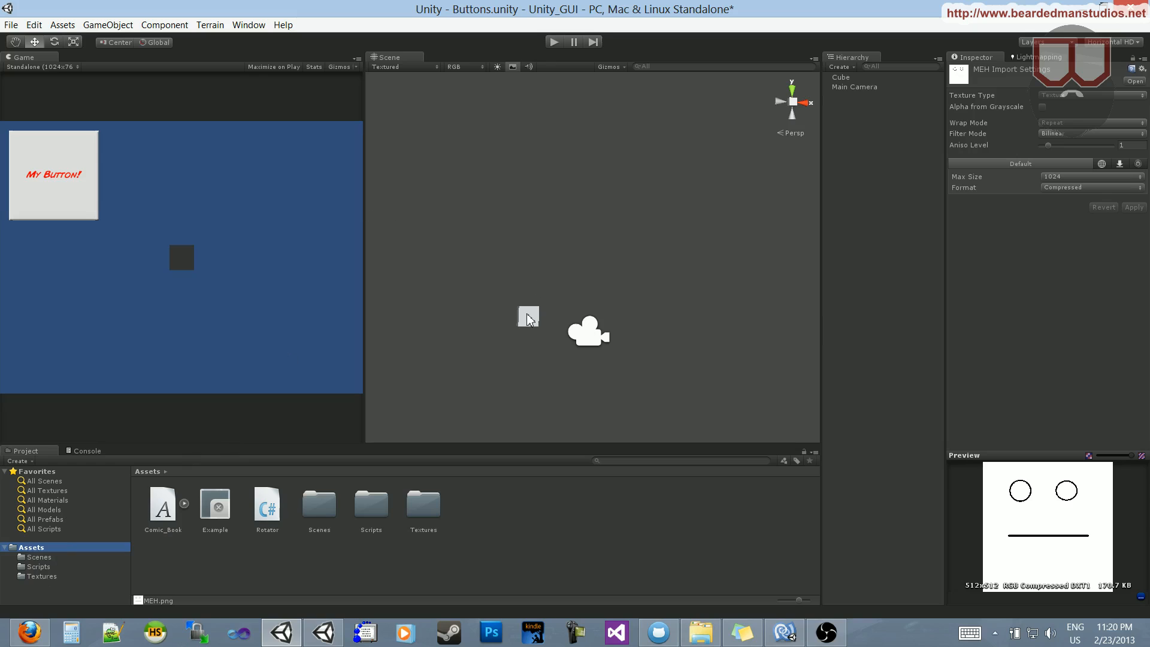
{"action": "left_click", "coordinate": [851, 76]}
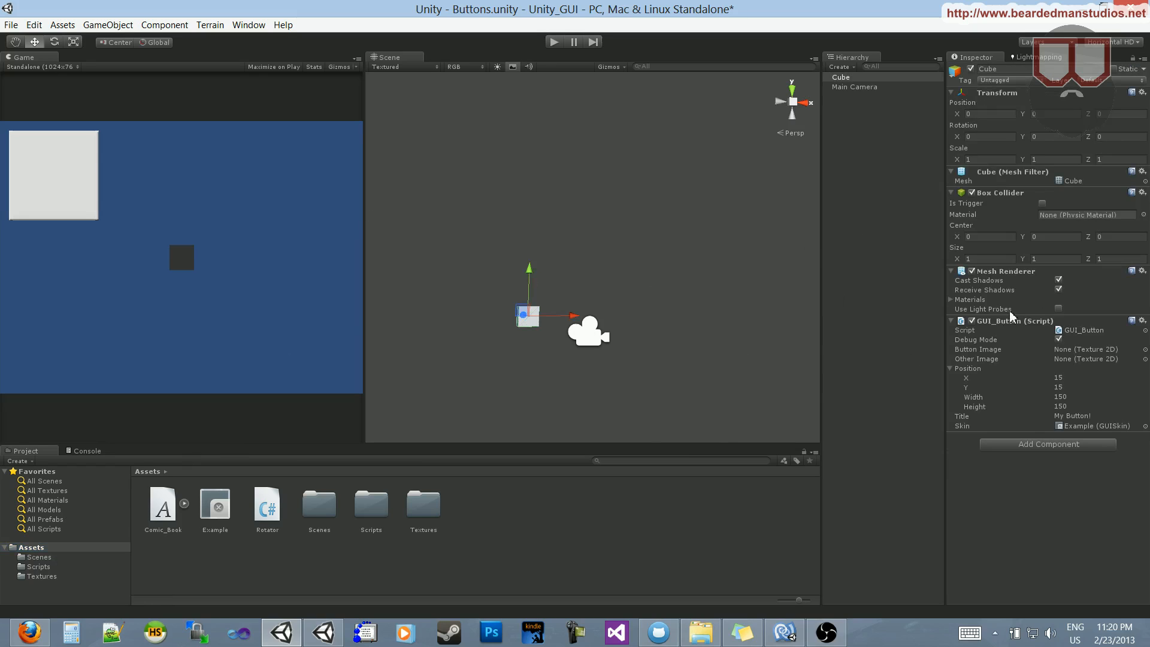
{"action": "mouse_move", "coordinate": [376, 507]}
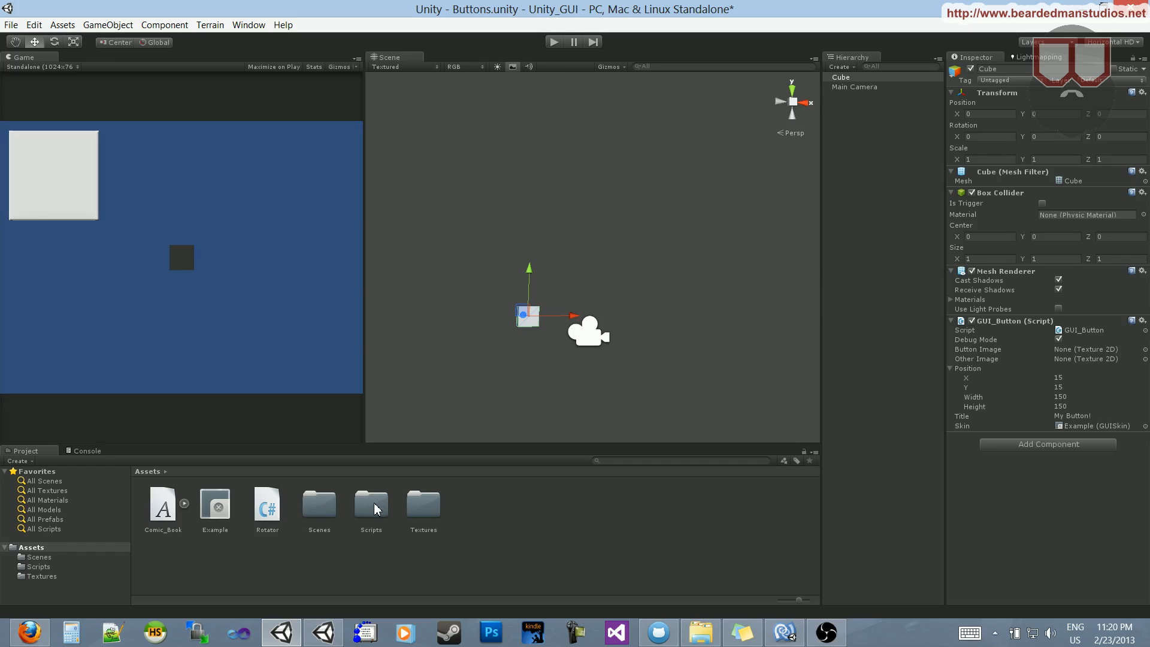
{"action": "double_click", "coordinate": [423, 505]}
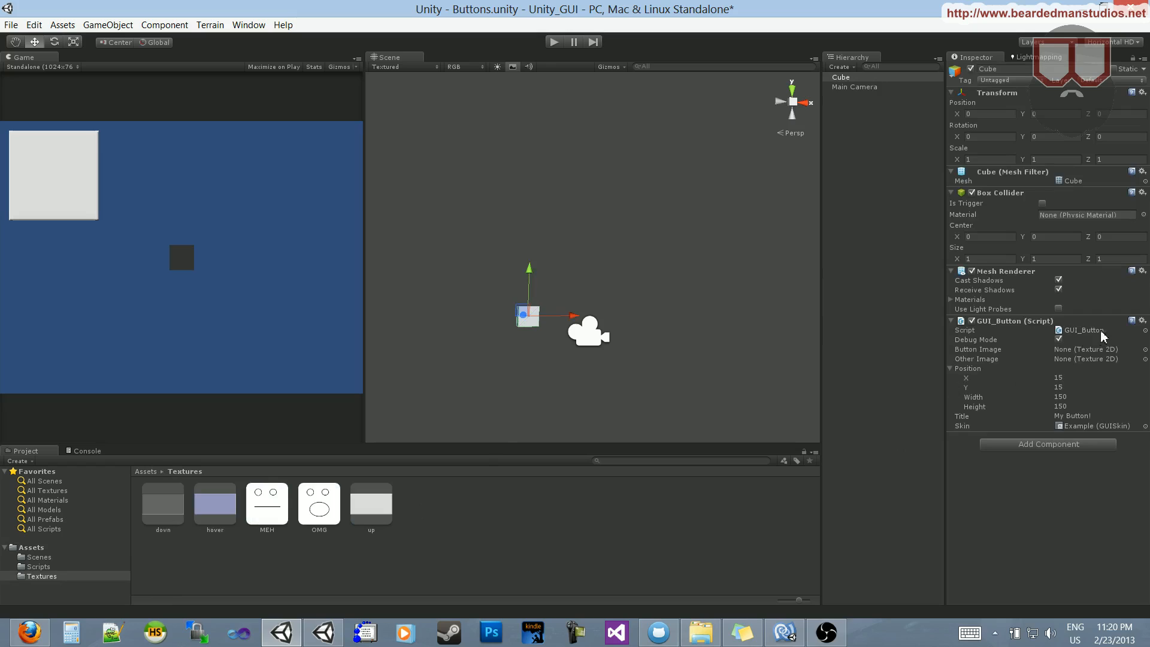
{"action": "left_click", "coordinate": [319, 502]}
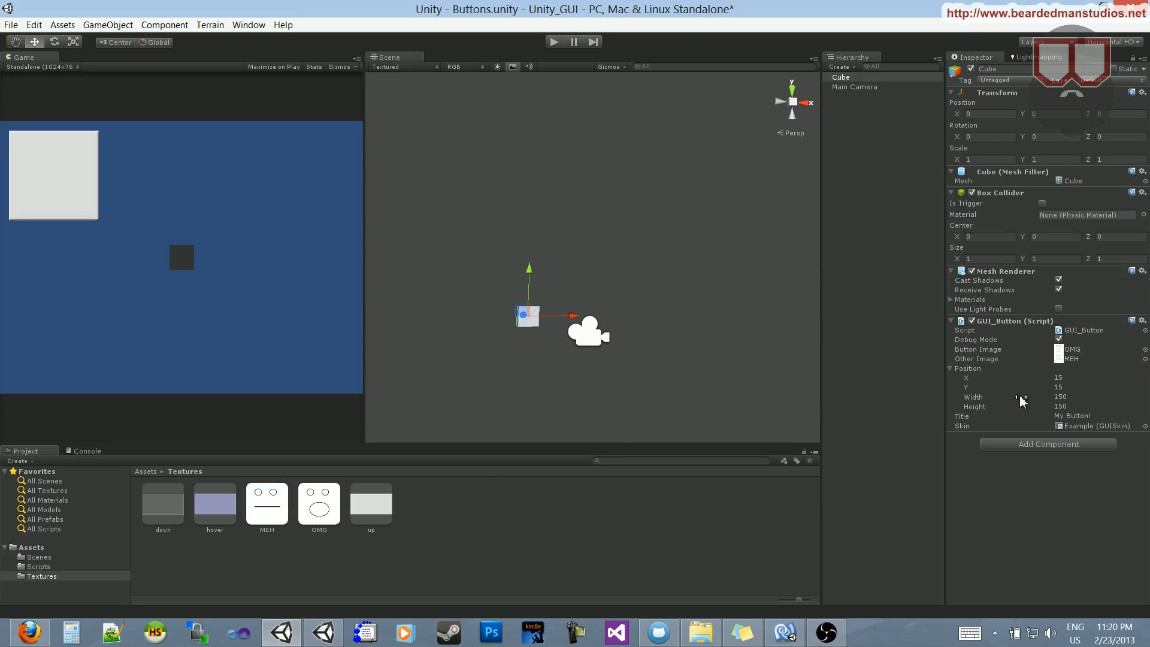
{"action": "mouse_move", "coordinate": [307, 179]}
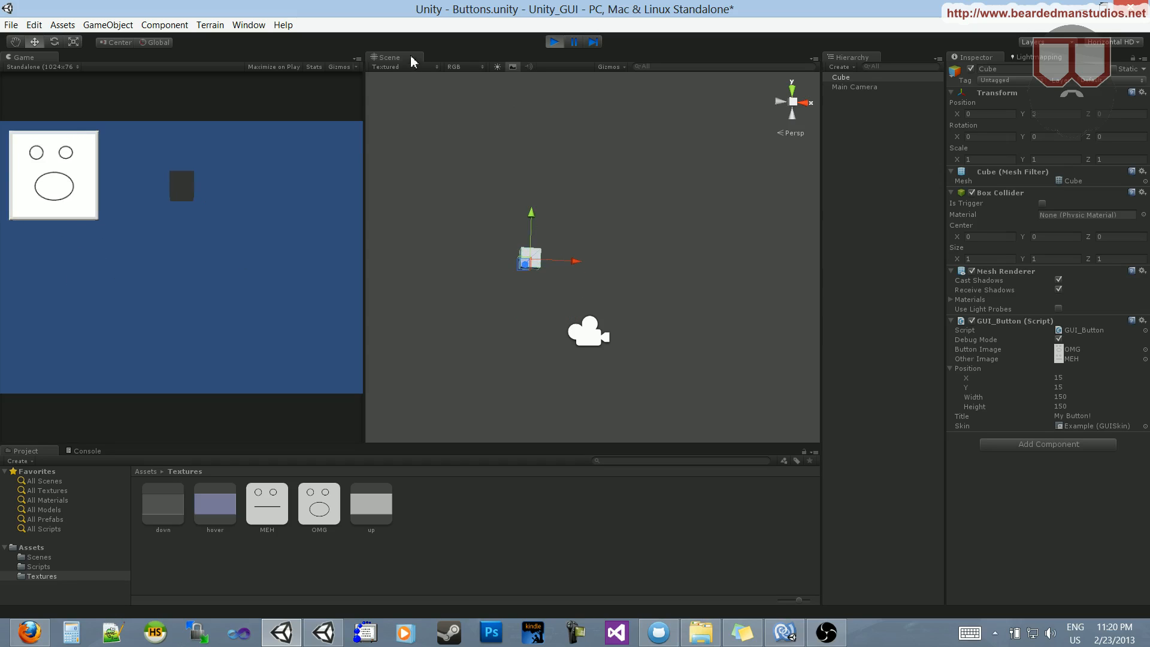
- Write a Start() method setting currentImage = buttonImage
{"action": "left_click", "coordinate": [553, 40]}
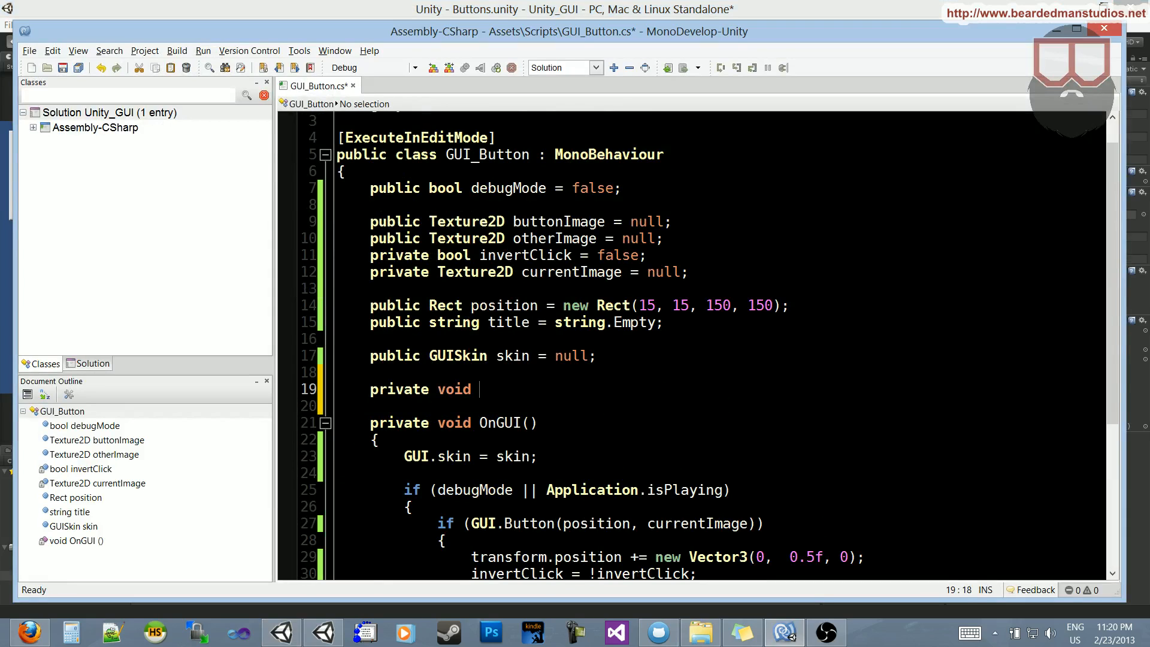
{"action": "type", "text": "Start()"}
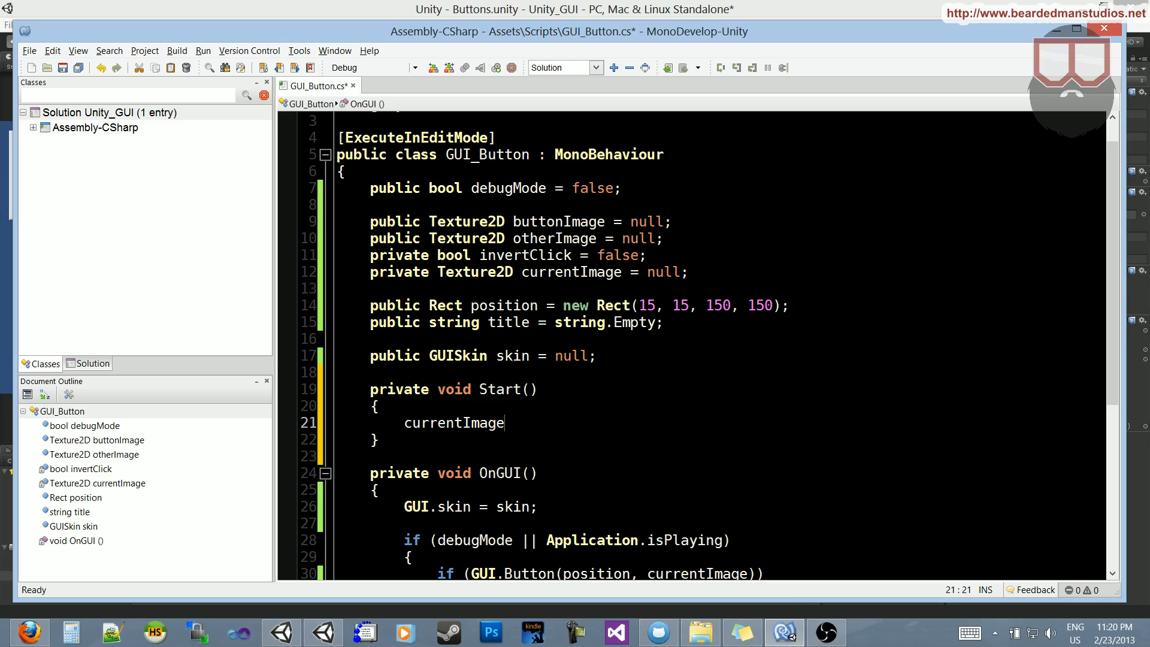
{"action": "type", "text": "= but"}
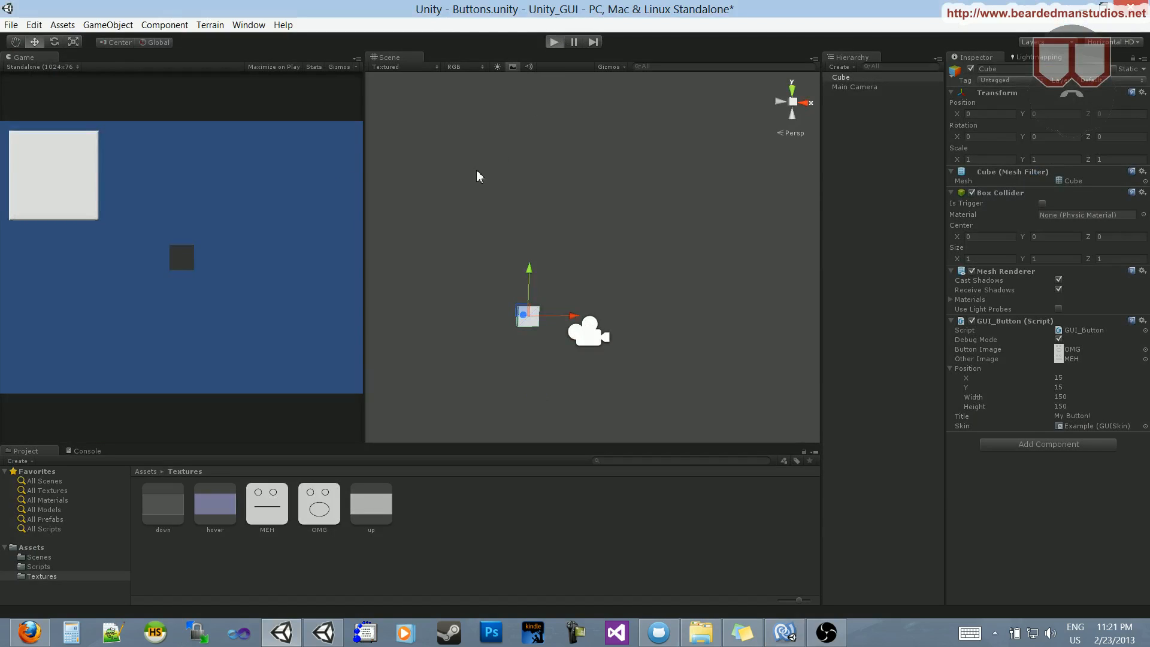
- Play the scene and click the OMG-faced GUI button to toggle its image
{"action": "left_click", "coordinate": [553, 42]}
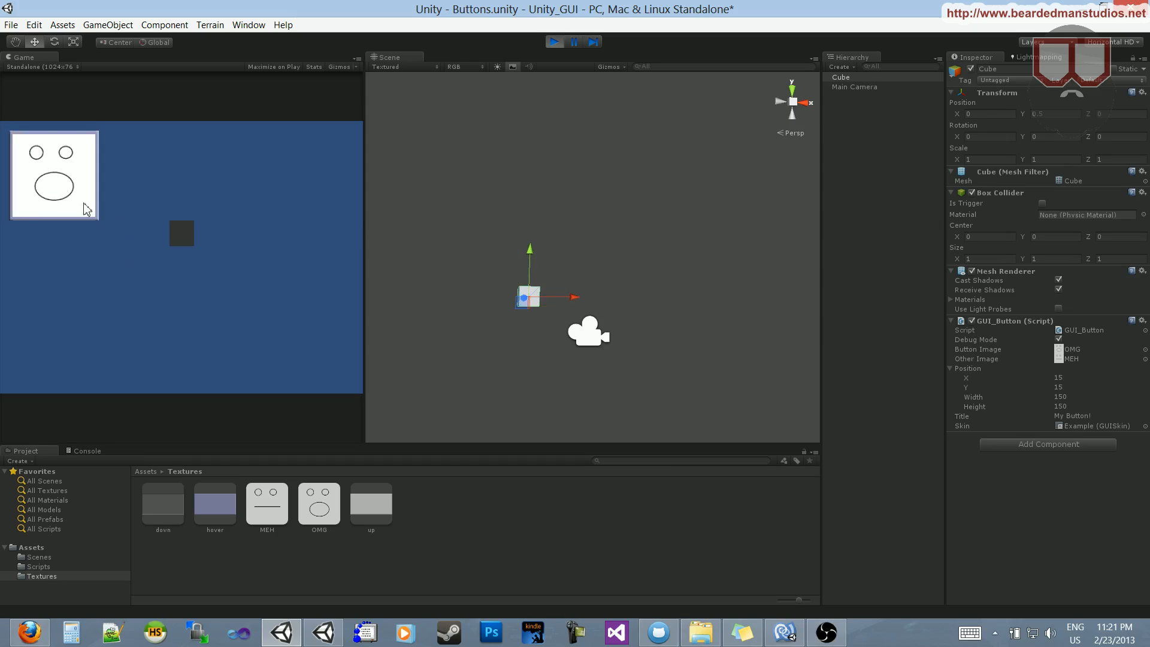
{"action": "left_click", "coordinate": [553, 42]}
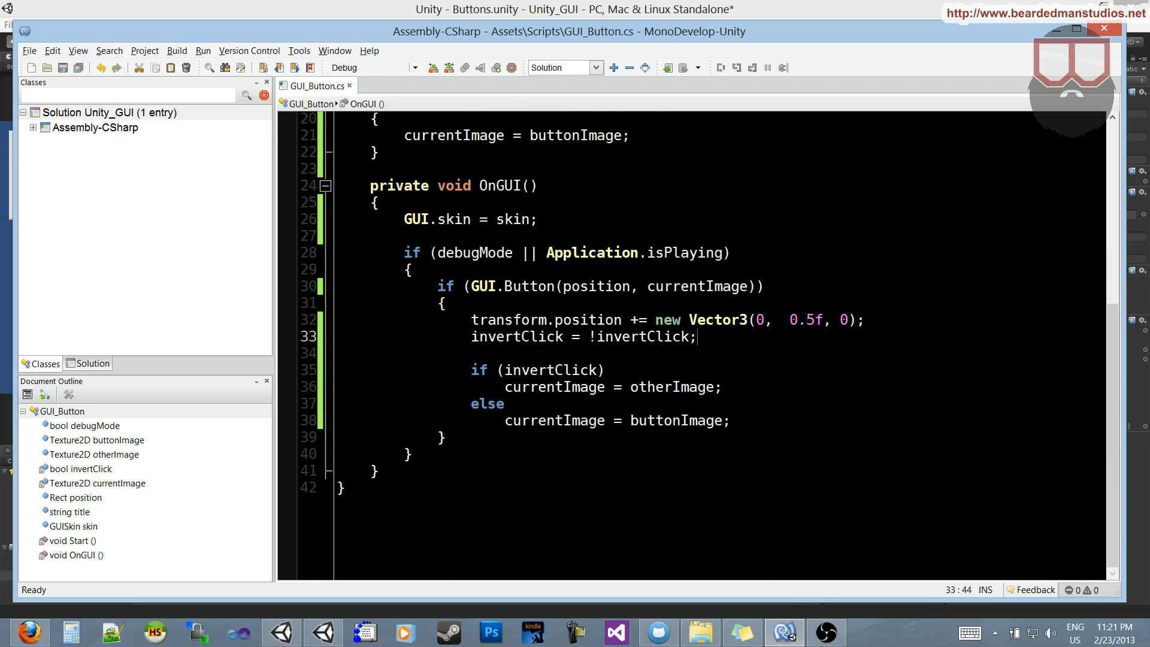
- Declare Rect positionTwo and a private Rect currentRect among the fields
{"action": "scroll", "scroll_direction": "up", "scroll_amount": 3}
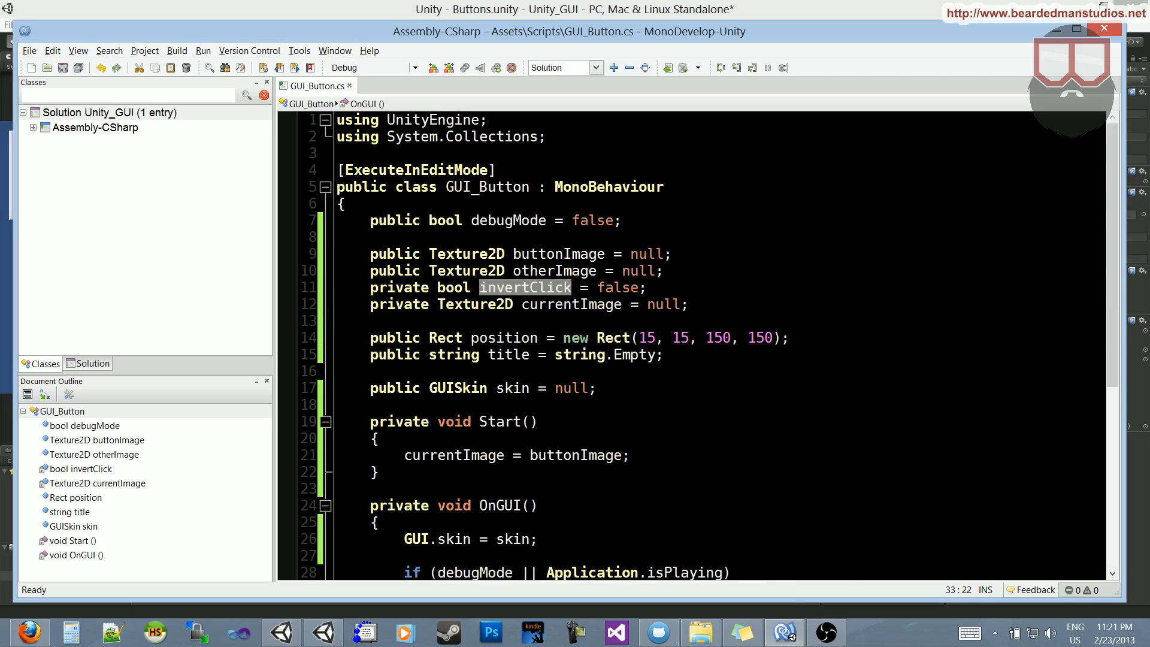
{"action": "left_click", "coordinate": [525, 287]}
{"action": "type", "text": "public Rect positionTwo = new Rect(15, 15, 150, 150);"}
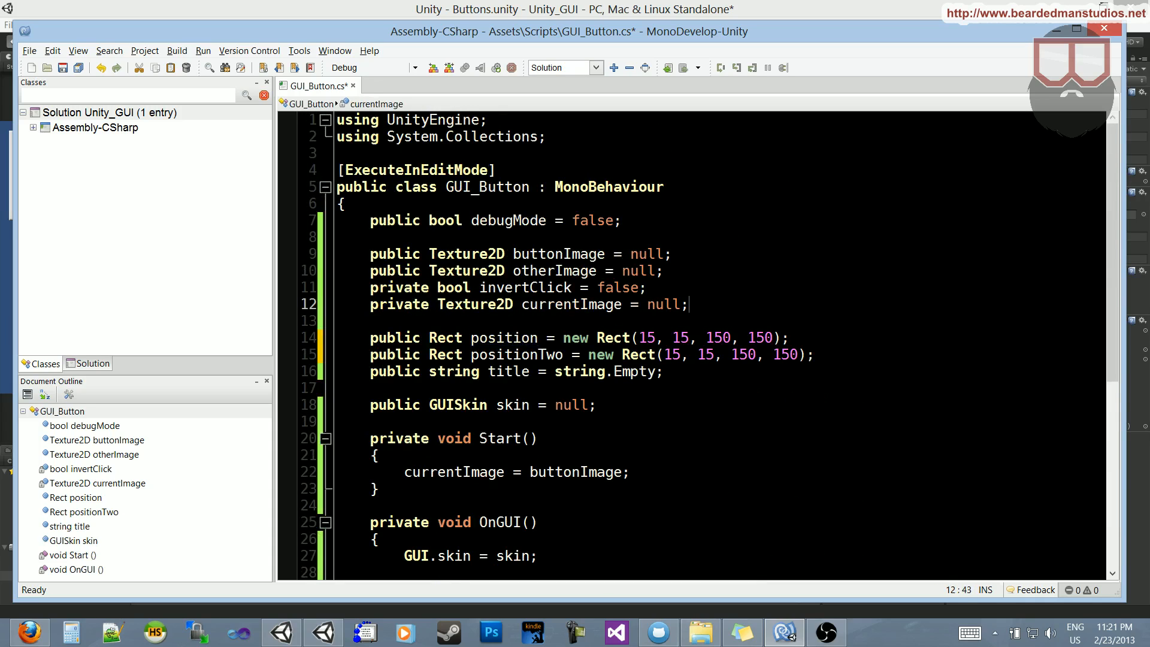
{"action": "scroll", "scroll_direction": "down", "scroll_amount": 3}
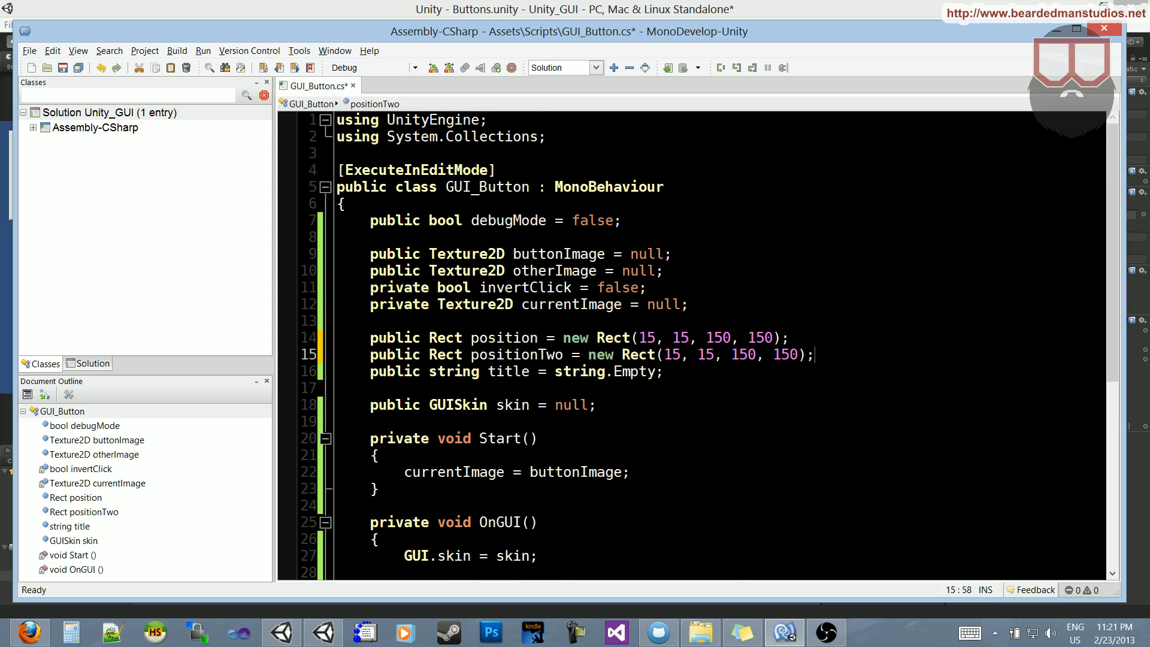
{"action": "type", "text": "private Rect curre"}
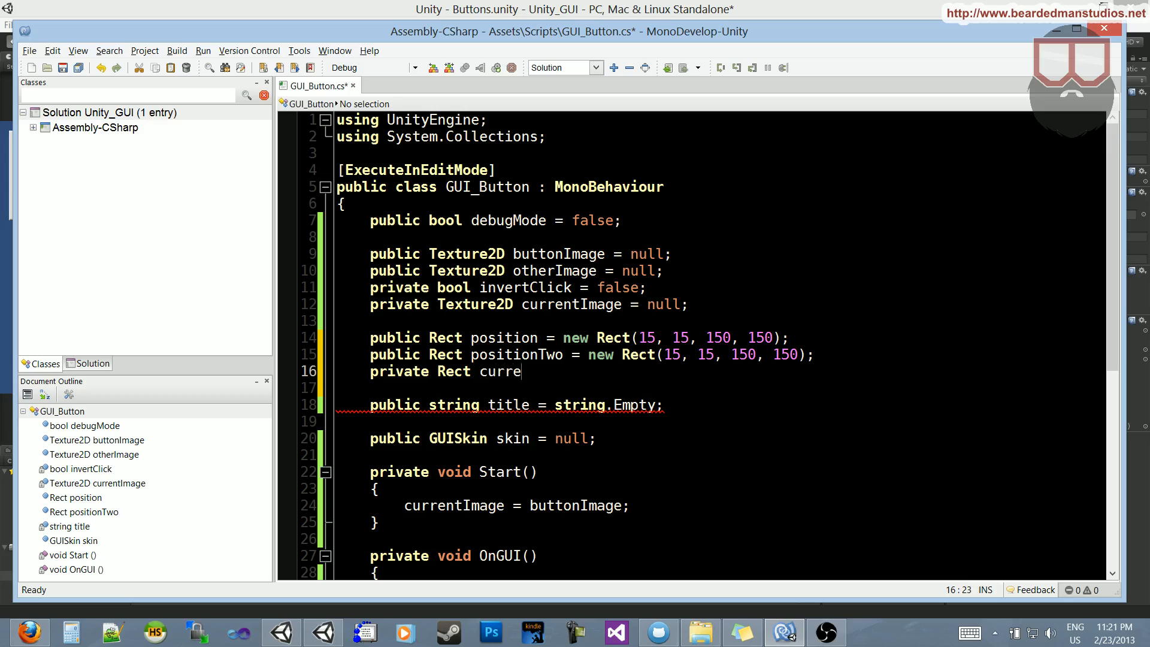
{"action": "type", "text": "ntRect = new"}
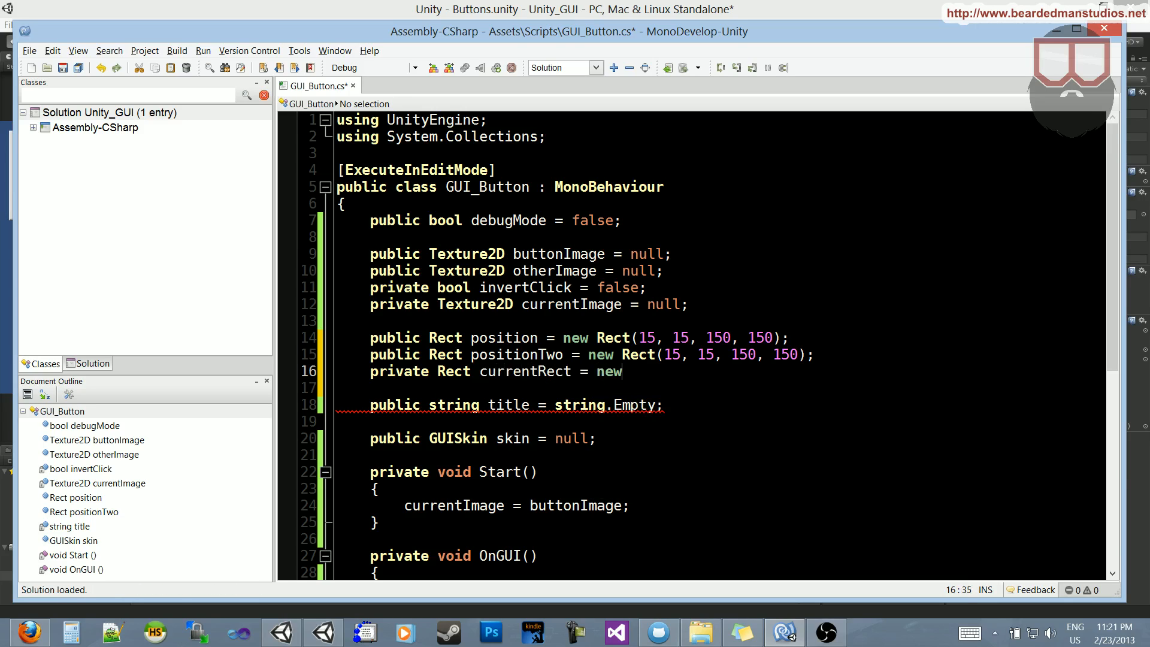
{"action": "double_click", "coordinate": [607, 371]}
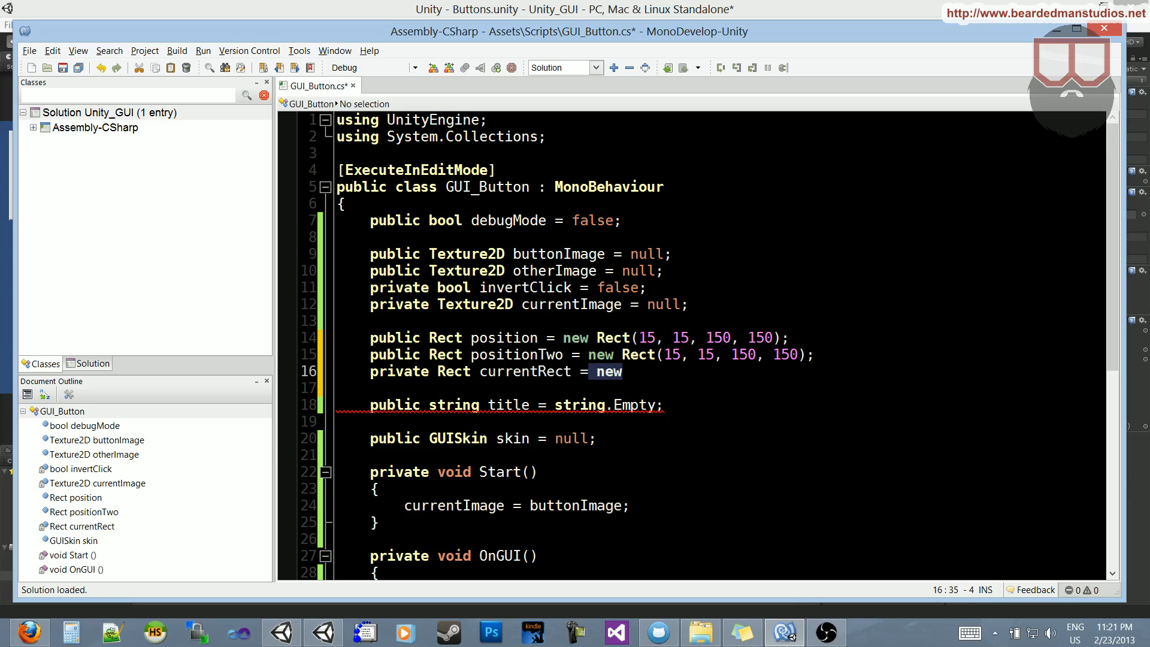
- Draw GUI.Button at currentRect and set it to positionTwo or position in the if/else
{"action": "scroll", "scroll_direction": "down", "scroll_amount": 3}
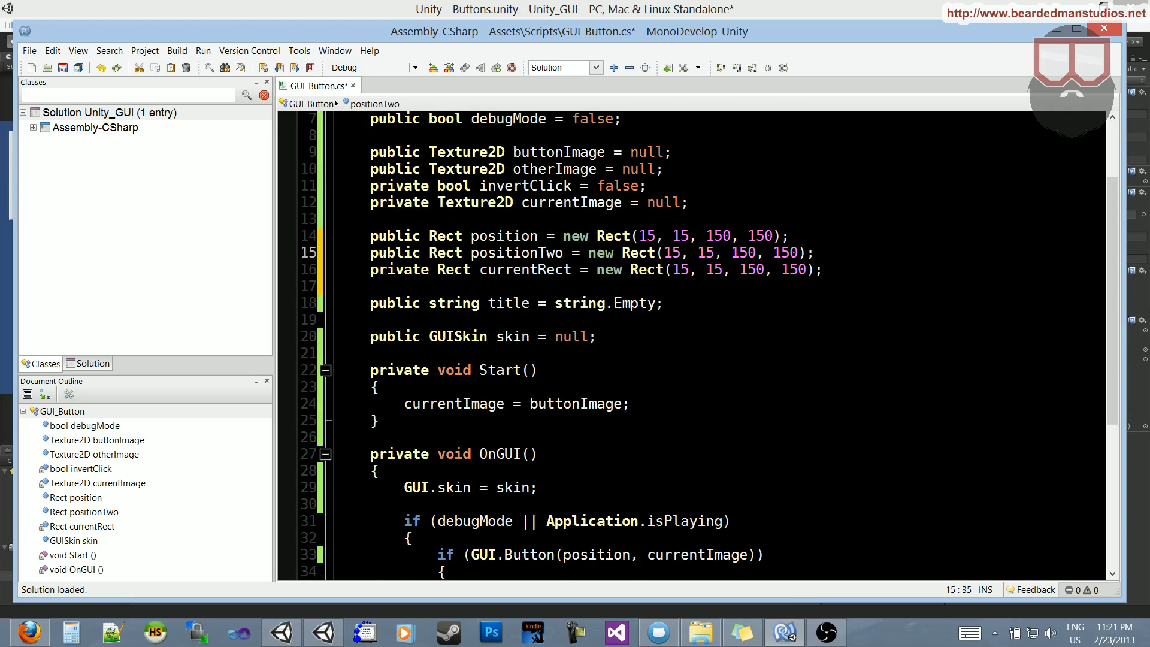
{"action": "scroll", "scroll_direction": "down", "scroll_amount": 3}
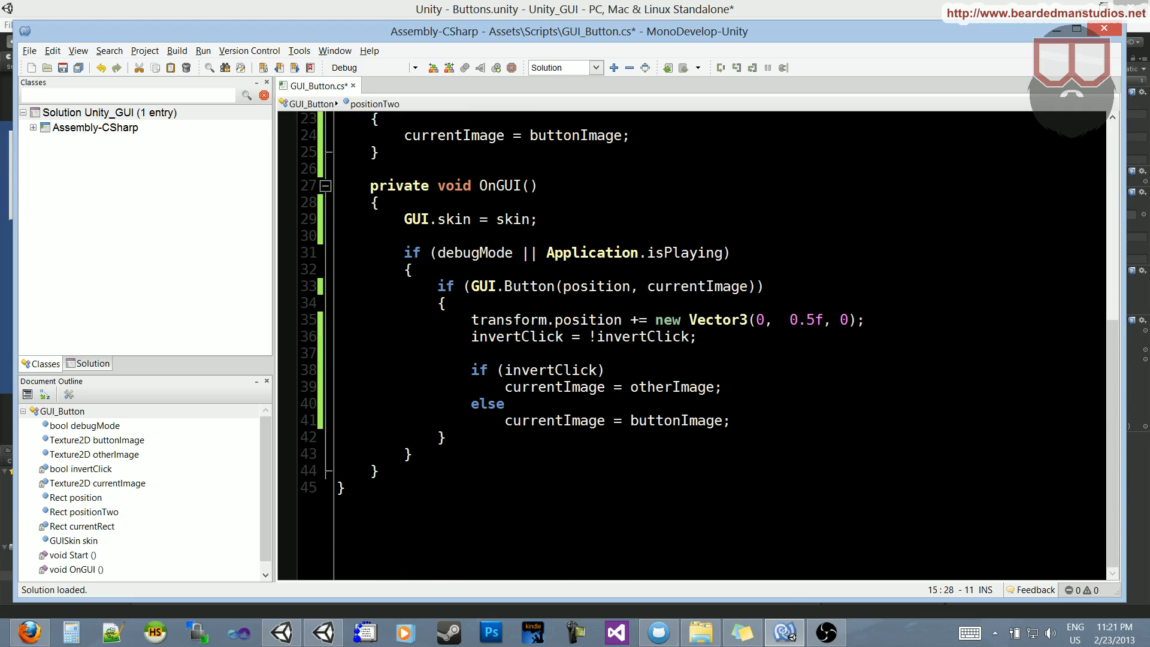
{"action": "scroll", "scroll_direction": "up", "scroll_amount": 3}
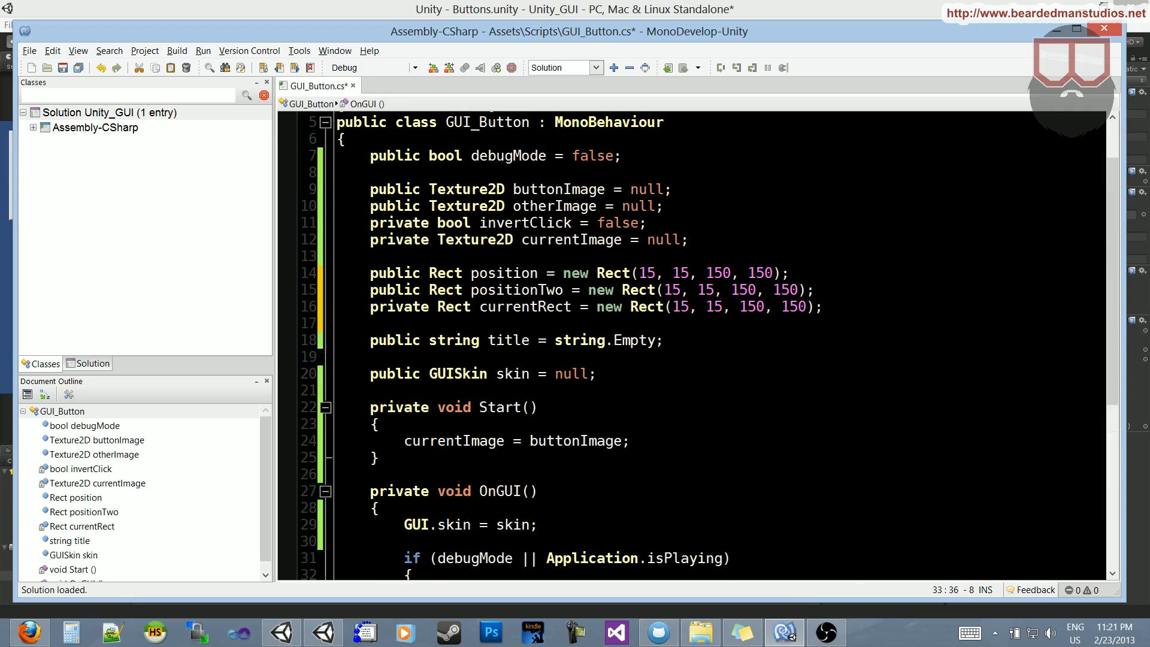
{"action": "scroll", "scroll_direction": "down", "scroll_amount": 3}
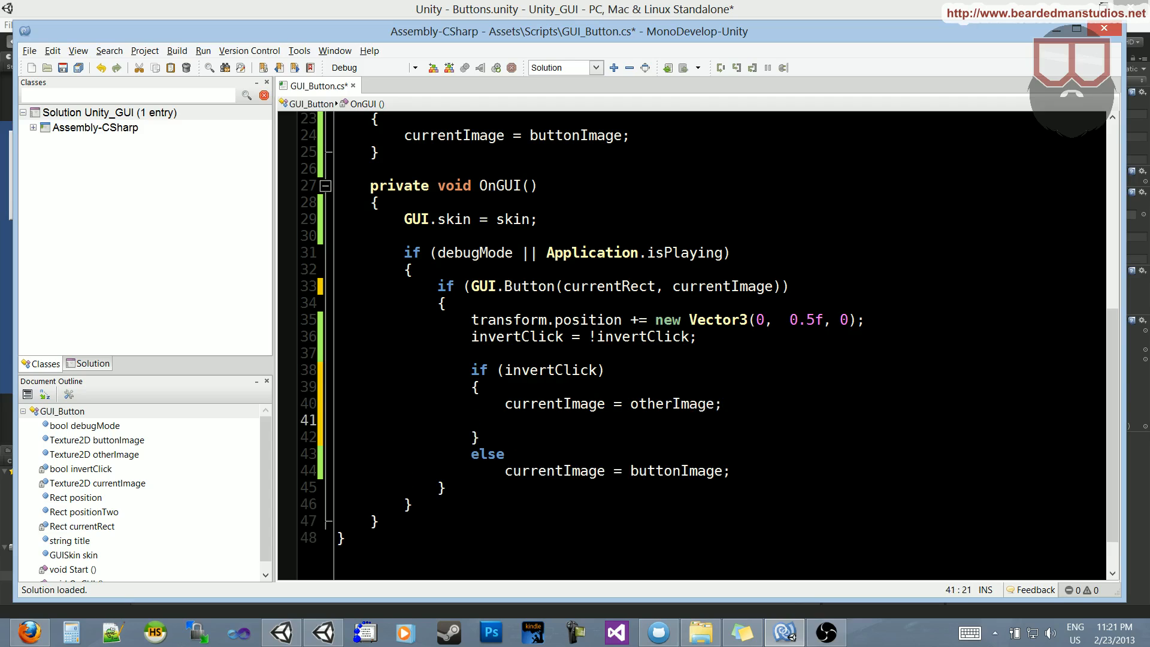
{"action": "type", "text": "currentRect ="}
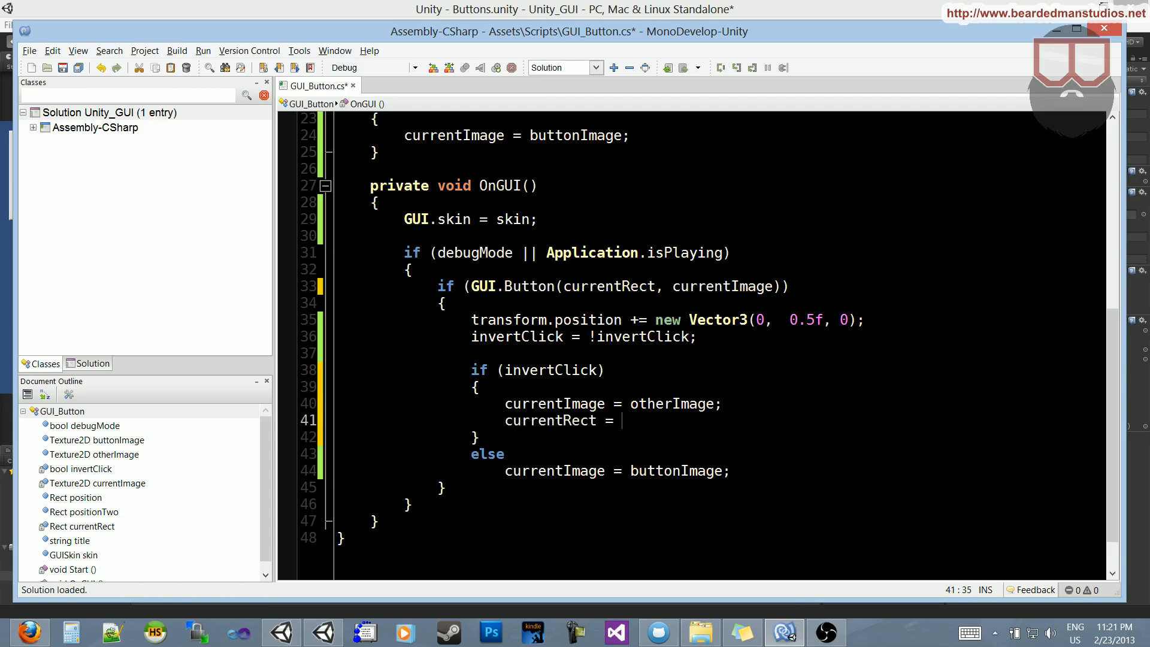
{"action": "type", "text": "pso"}
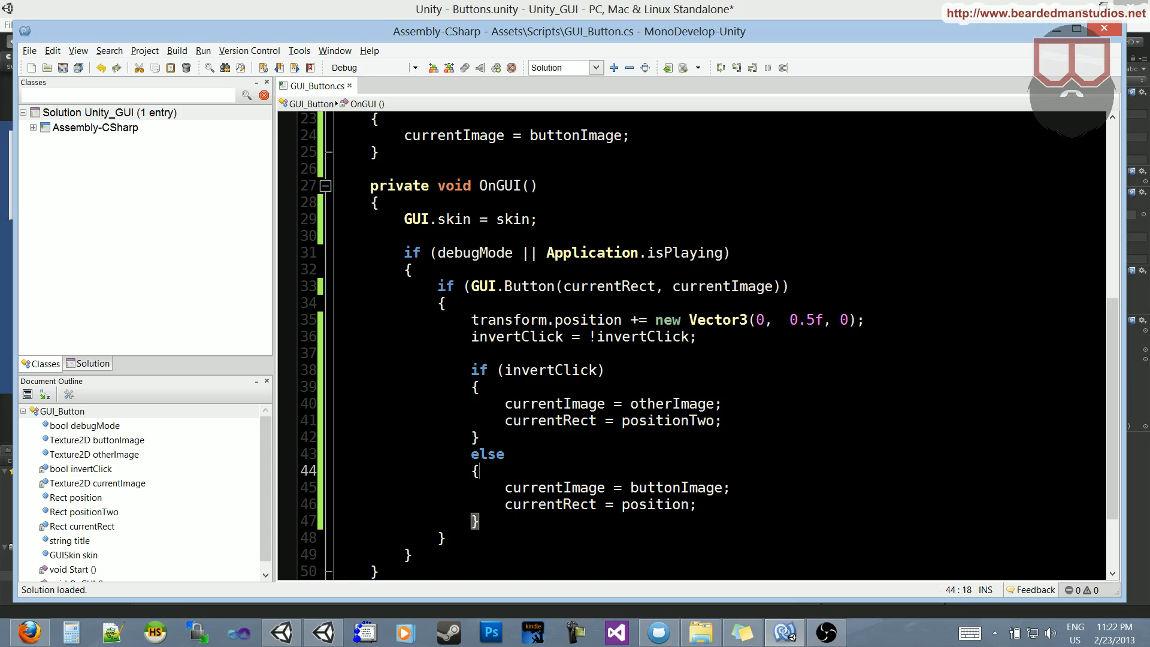
{"action": "scroll", "scroll_direction": "up", "scroll_amount": 3}
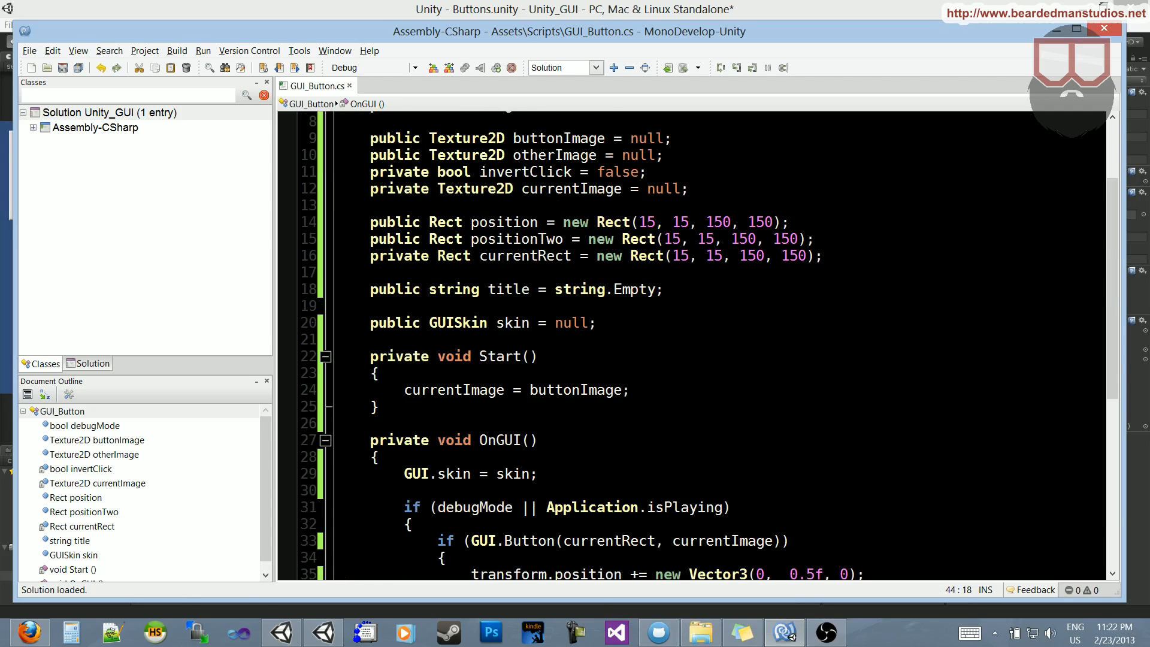
{"action": "type", "text": "cu"}
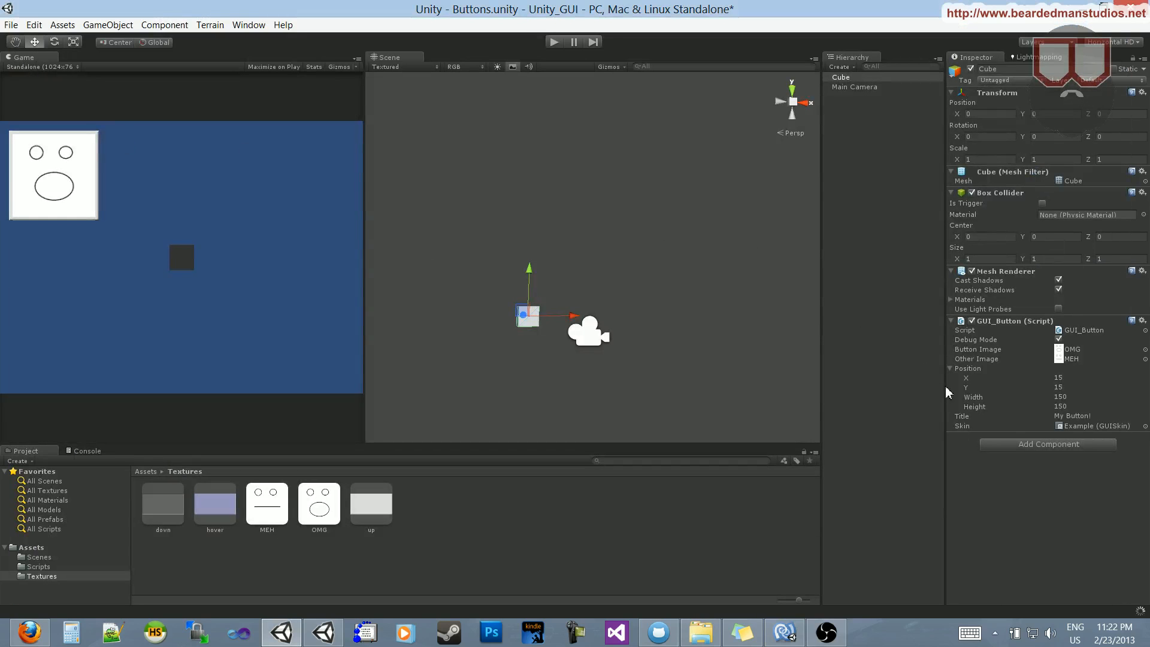
- Set Position Two to X 300, Y 150 on the GUI_Button component and play the scene
{"action": "left_click", "coordinate": [950, 416]}
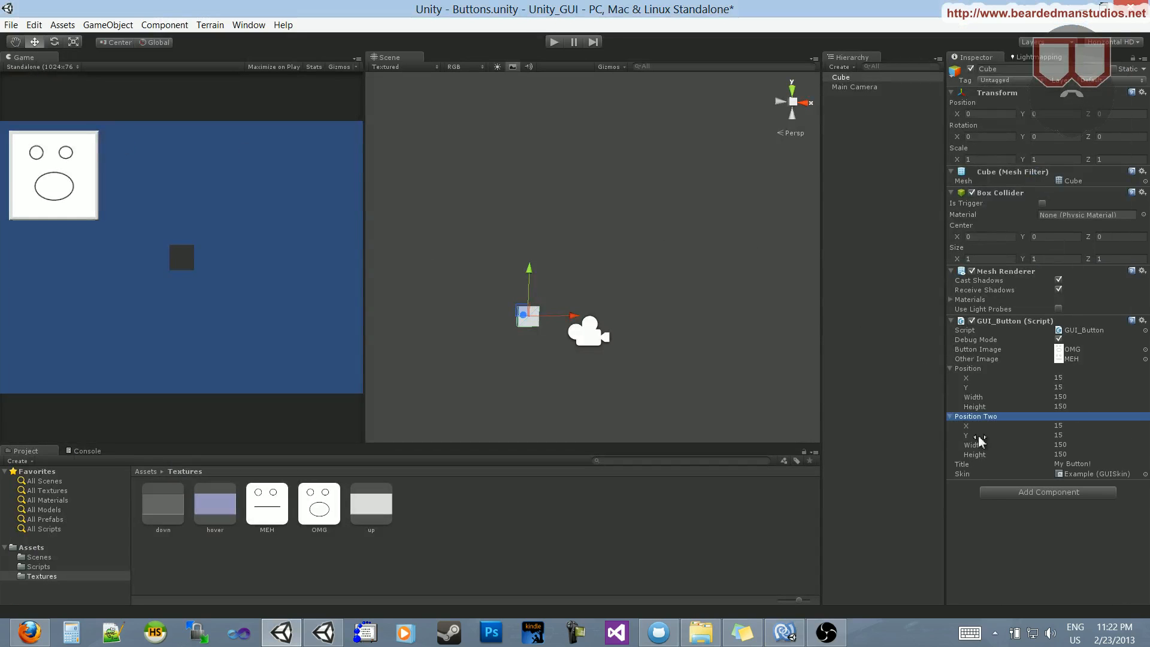
{"action": "left_click", "coordinate": [1093, 425]}
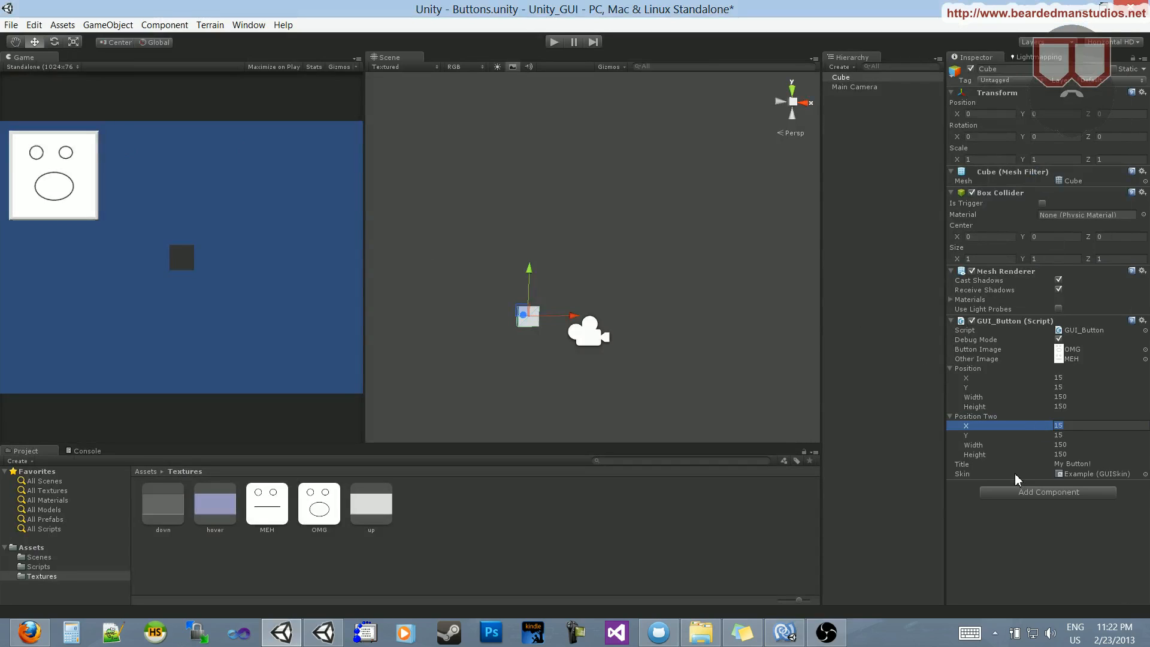
{"action": "type", "text": "300"}
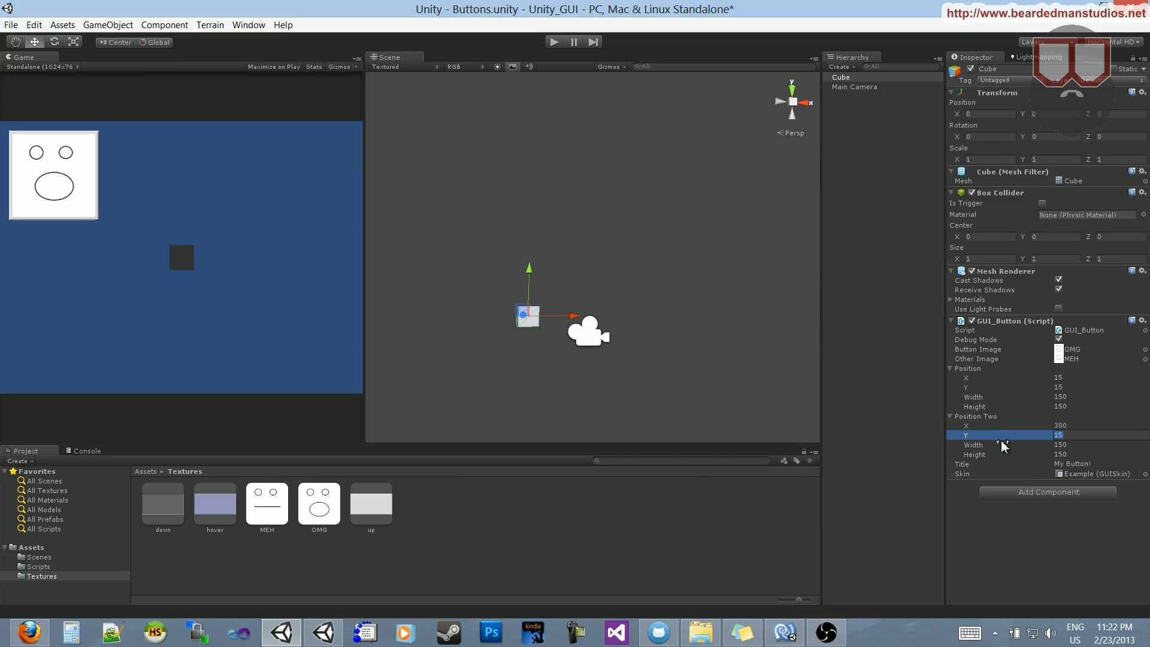
{"action": "type", "text": "150"}
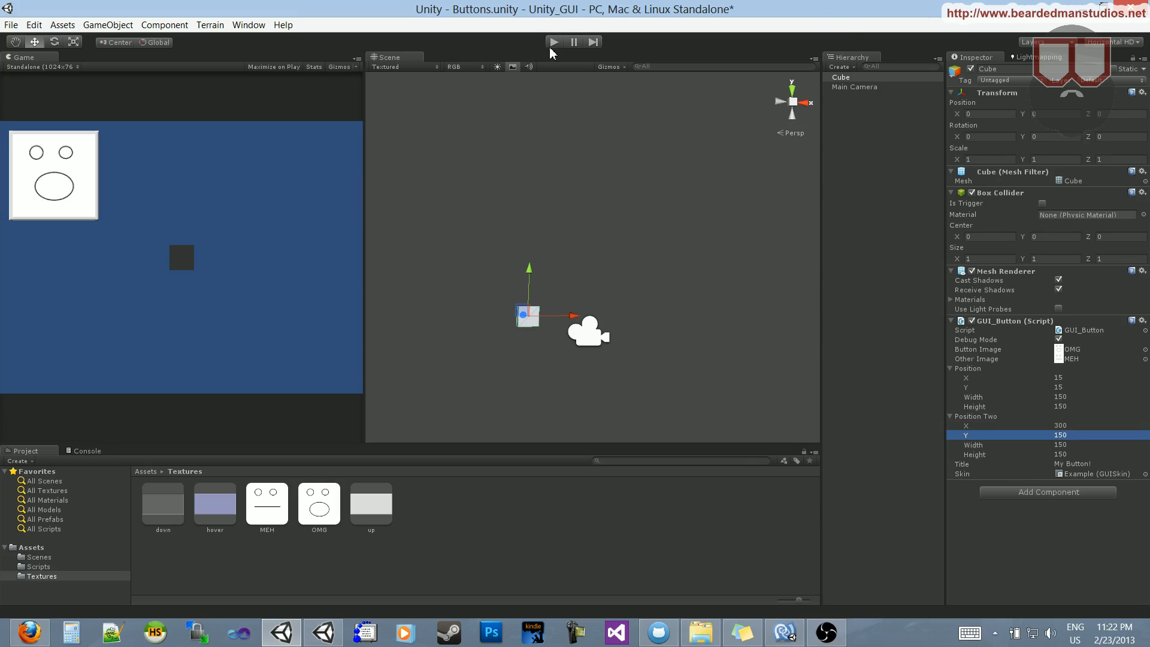
{"action": "left_click", "coordinate": [552, 41]}
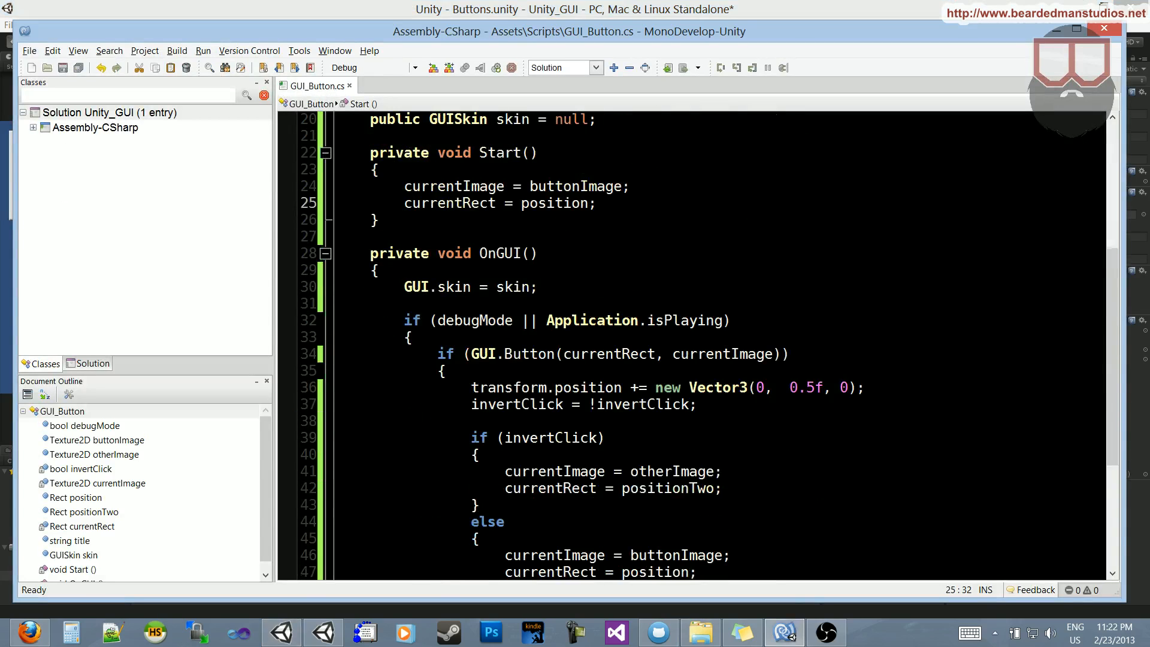
- Enter Play mode so the OMG face button appears in the Game view
{"action": "left_click", "coordinate": [281, 631]}
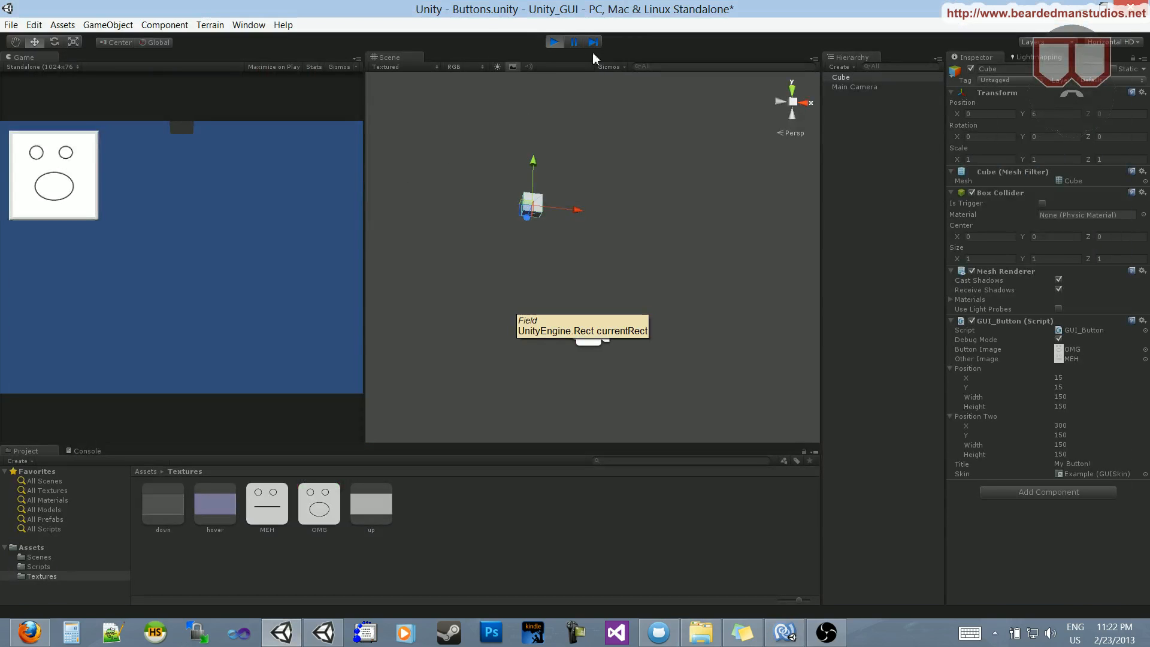